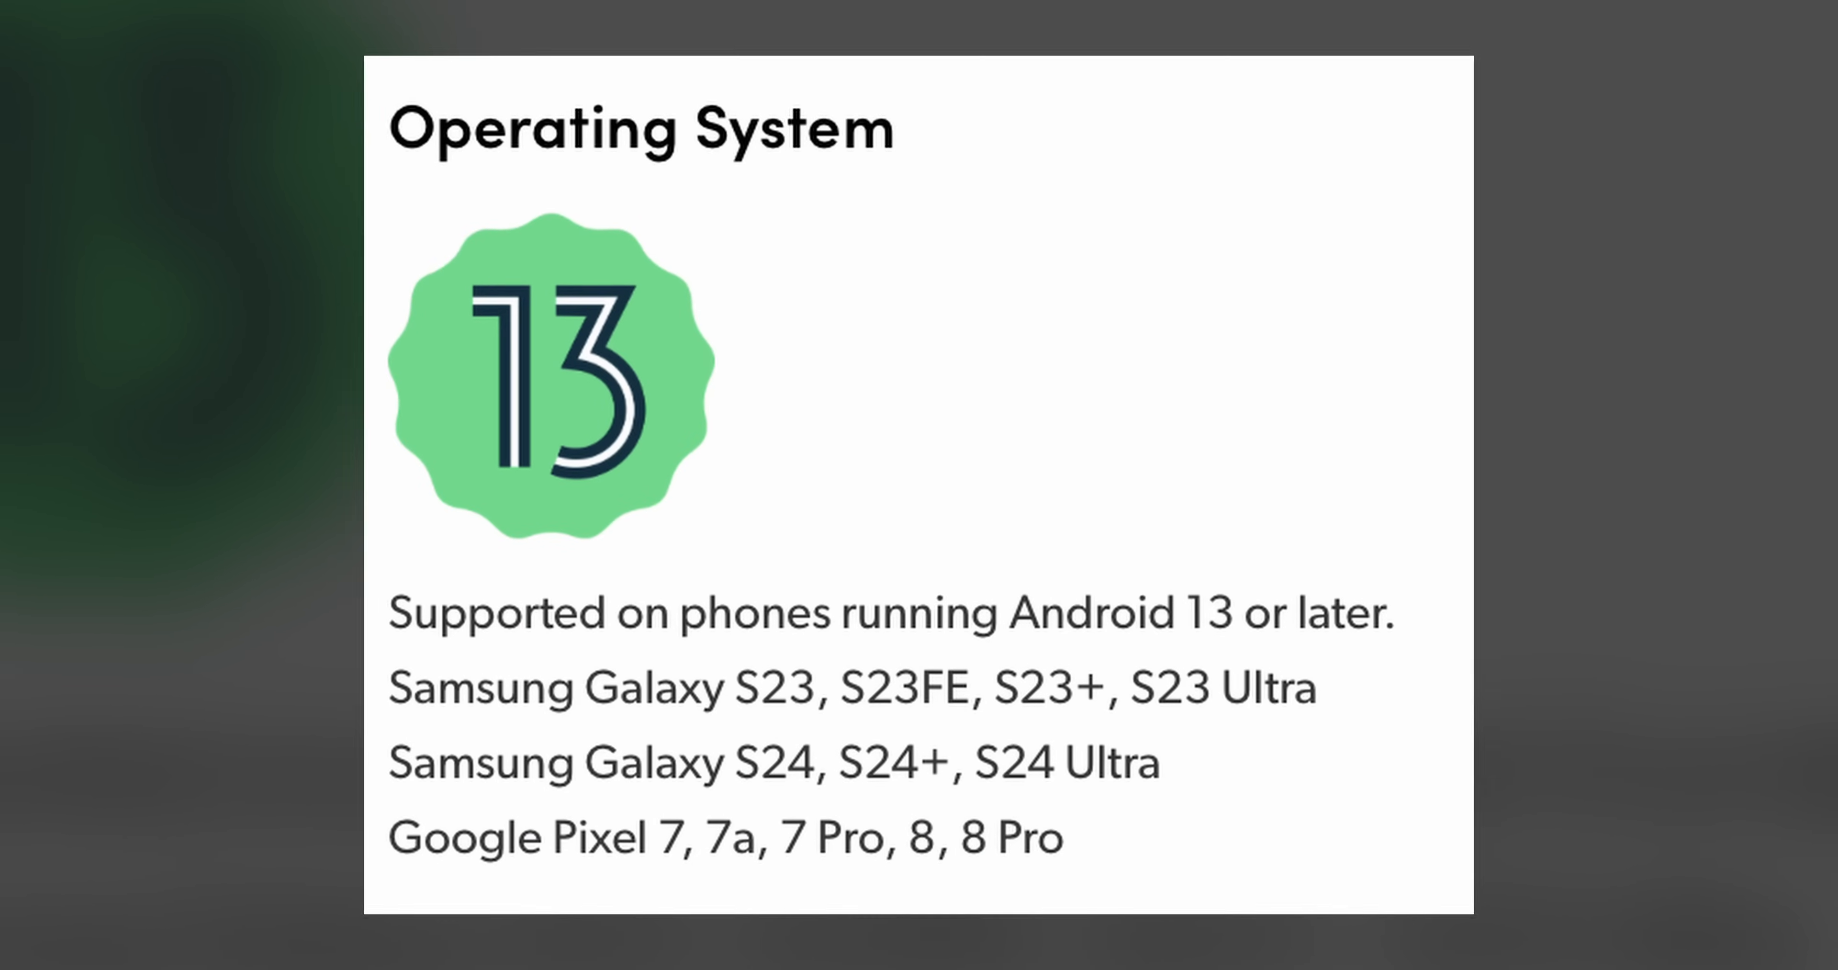
Bring up the shutter angle dial from the SHUTTER status item on both phones.
{"action": "scroll", "scroll_direction": "down", "scroll_amount": 3}
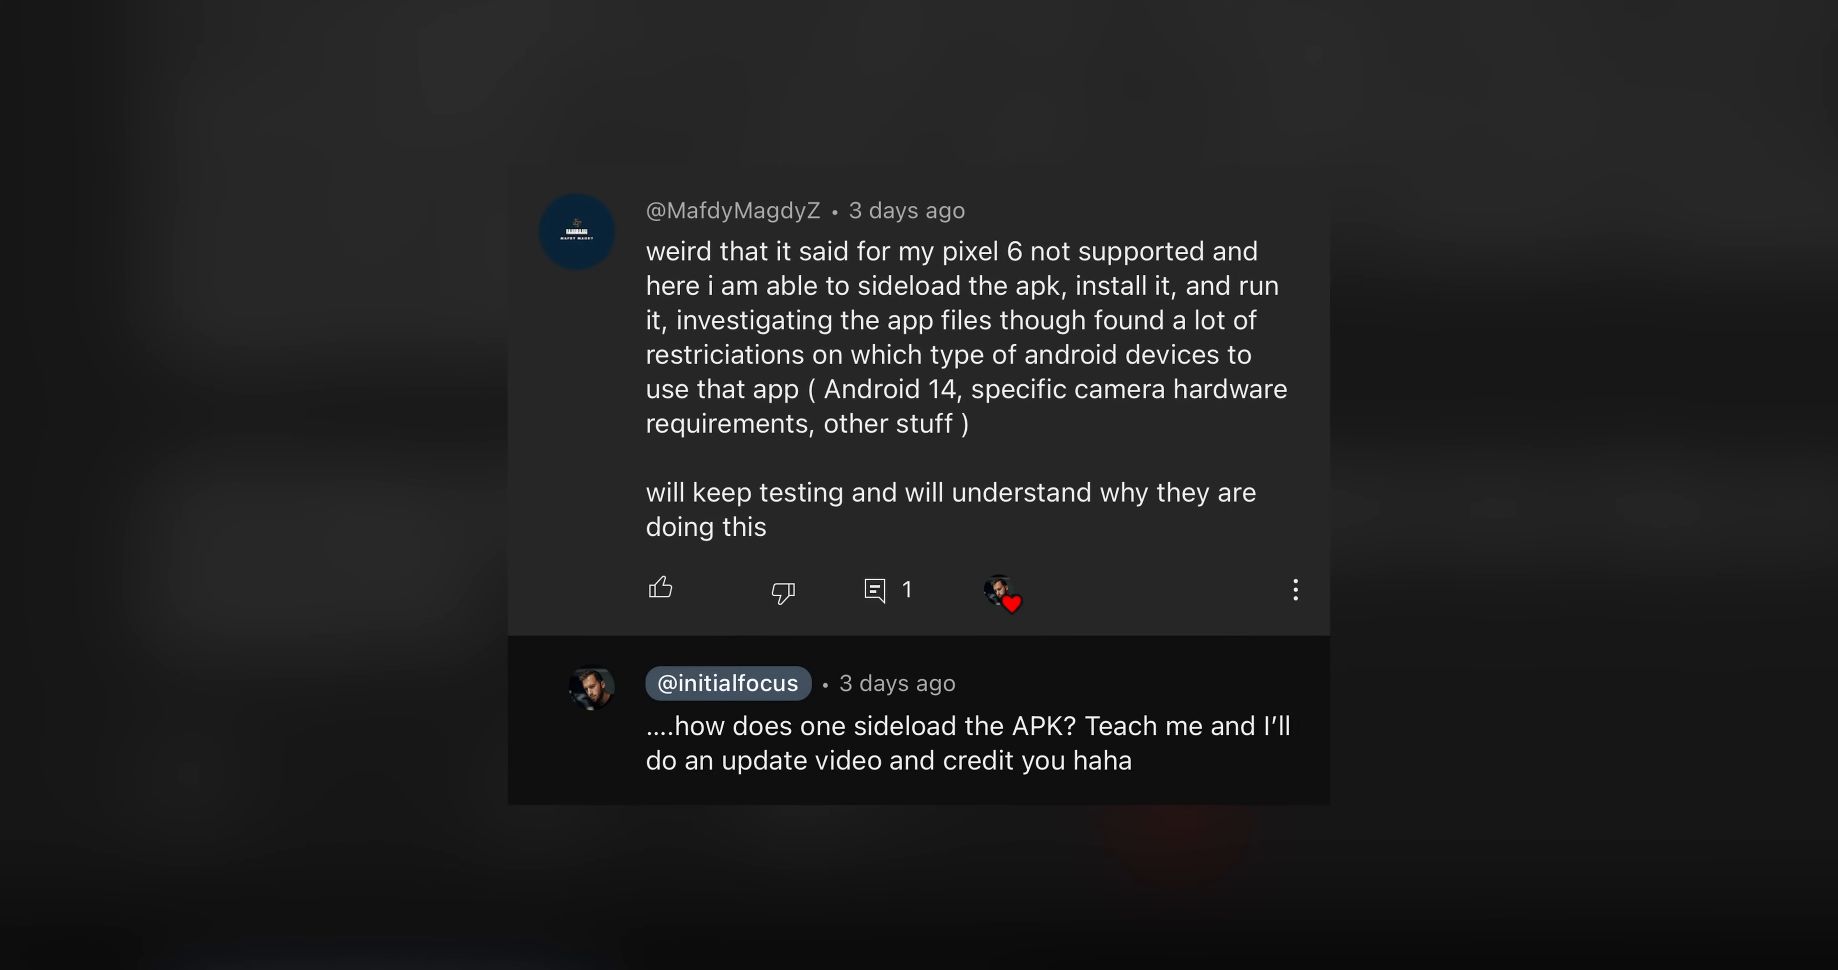
{"action": "scroll", "scroll_direction": "up", "scroll_amount": 3}
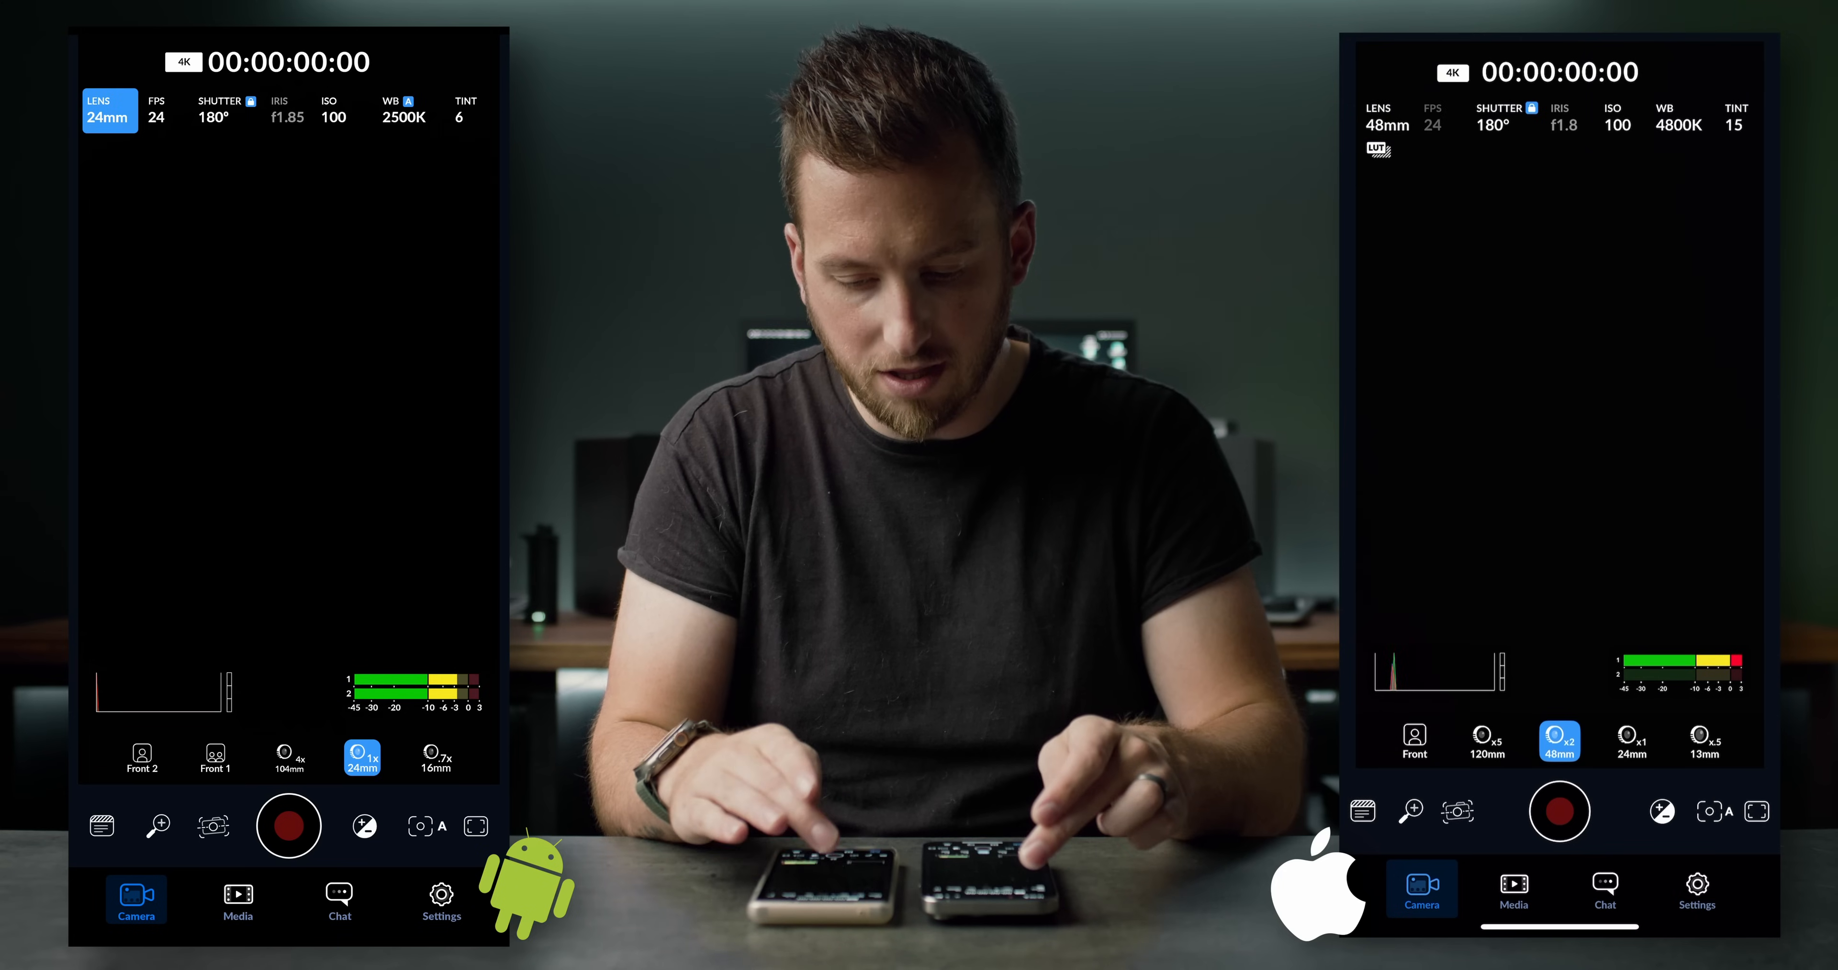
{"action": "left_click", "coordinate": [221, 109]}
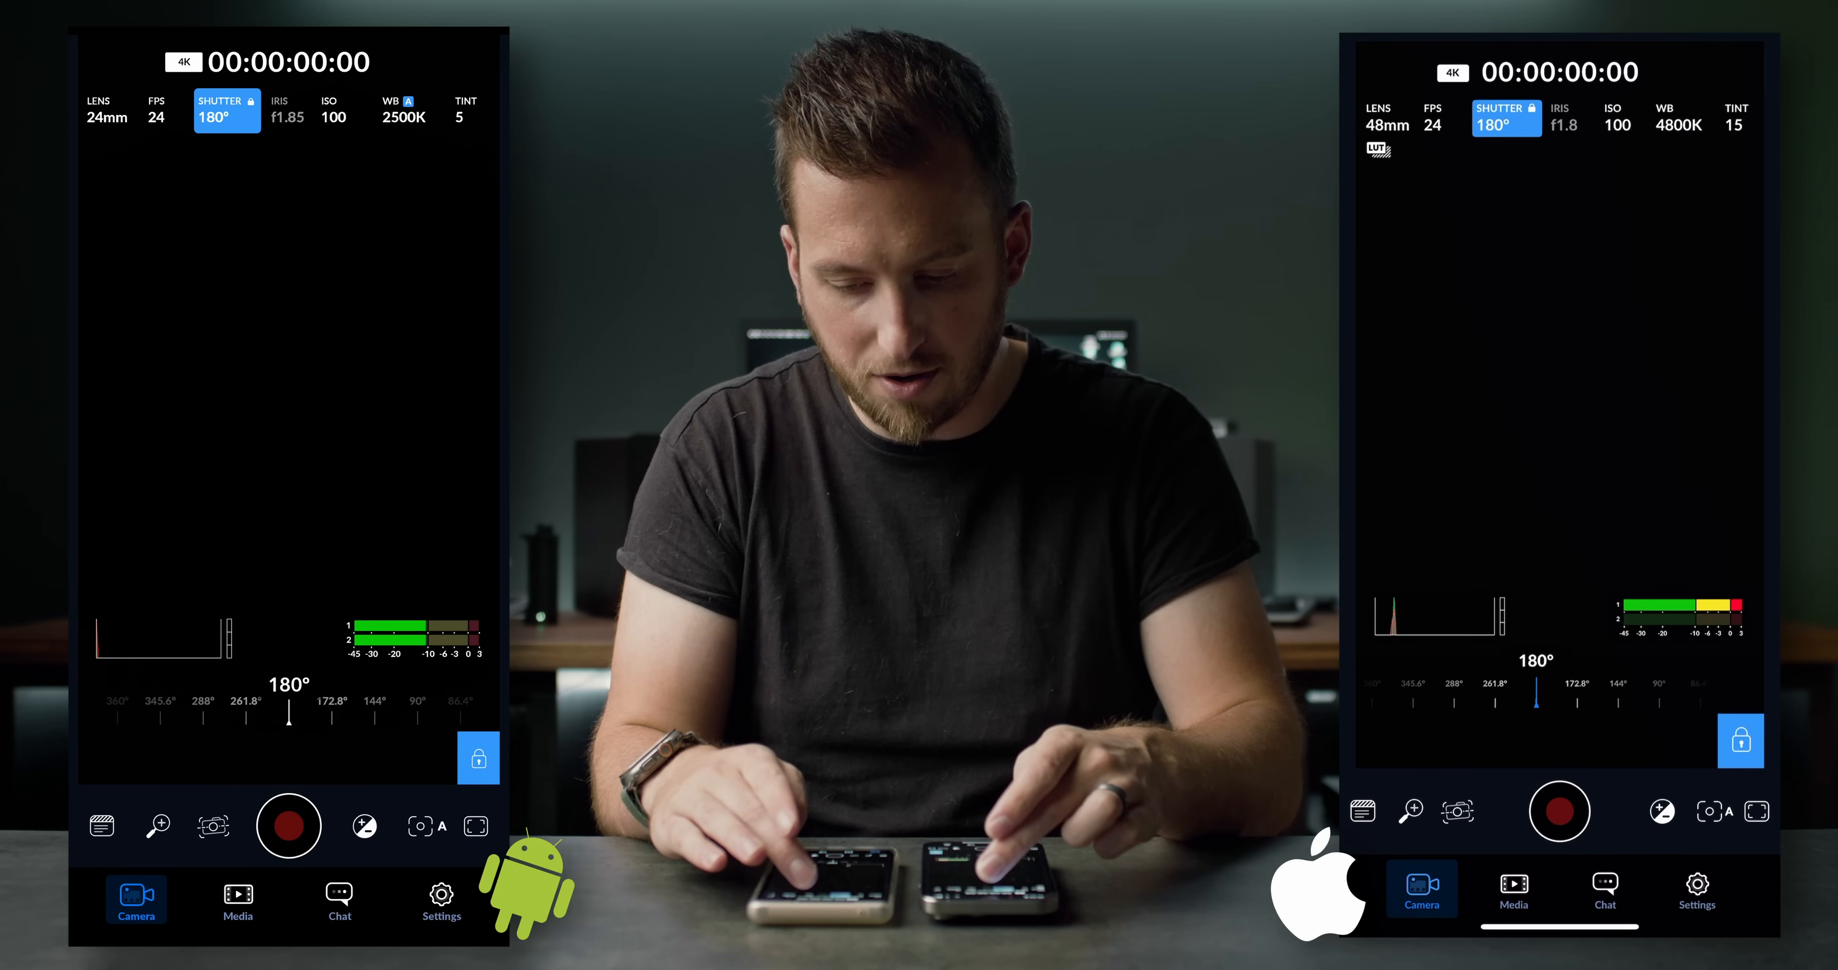
{"action": "left_click", "coordinate": [330, 108]}
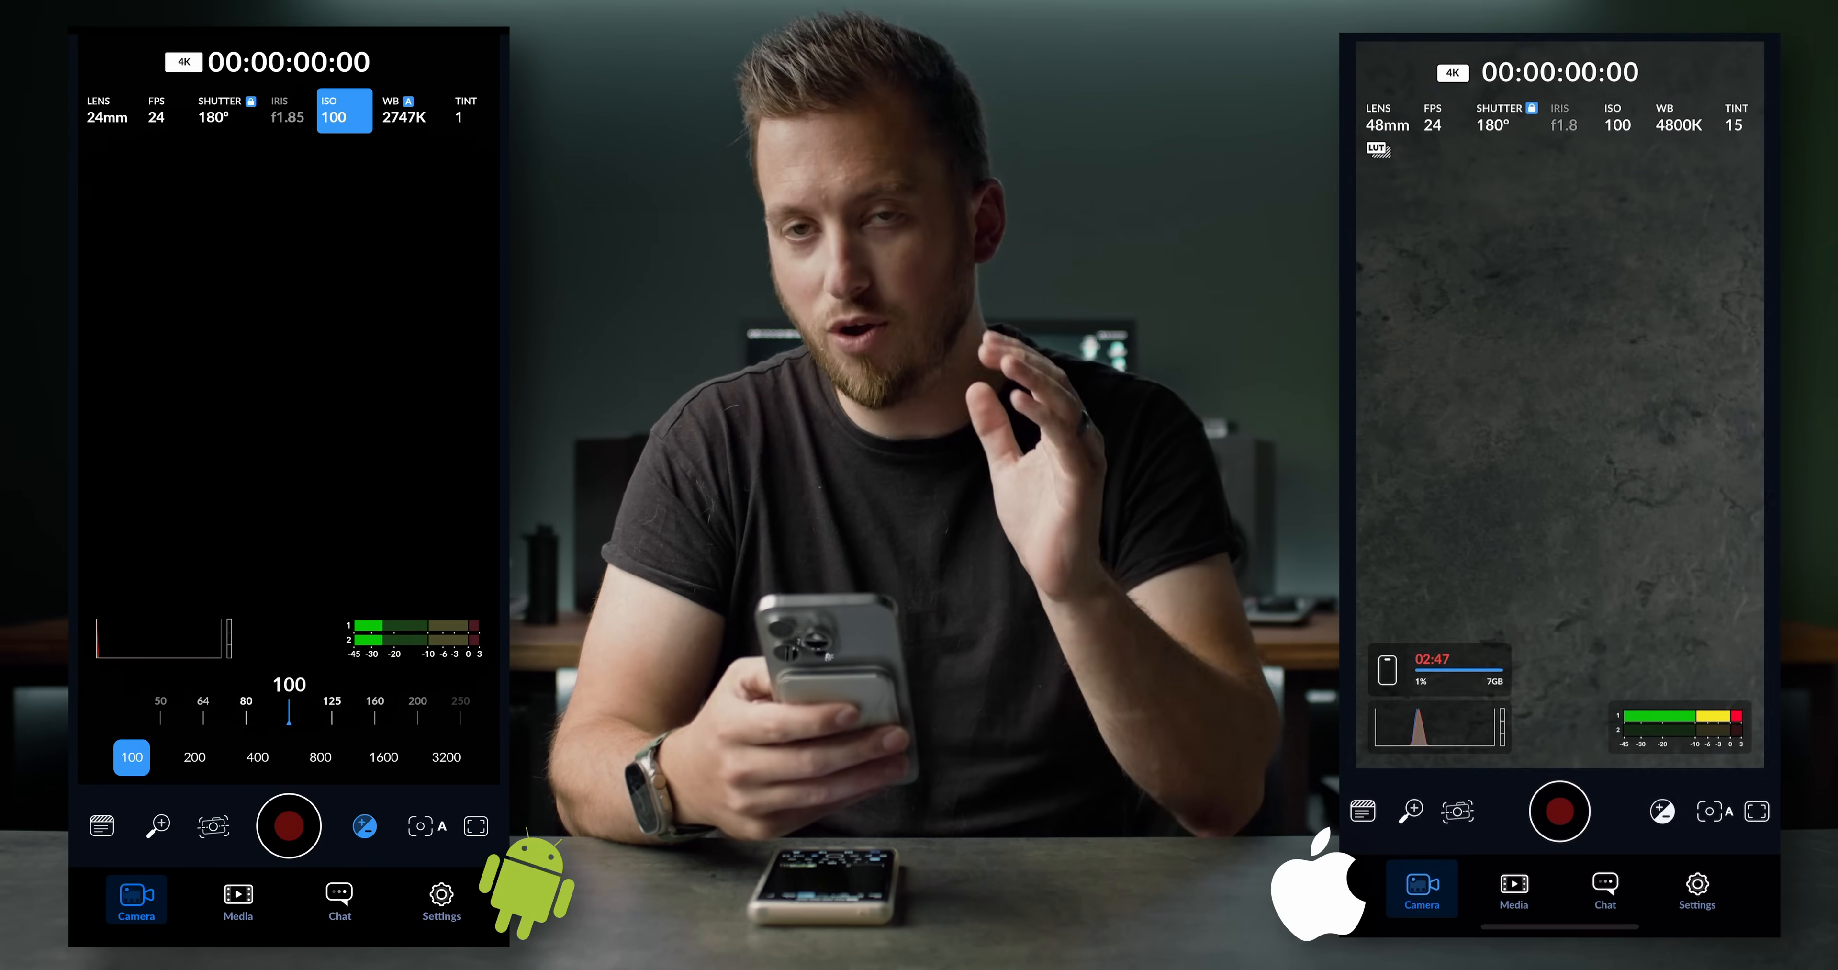
{"action": "left_click", "coordinate": [1620, 117]}
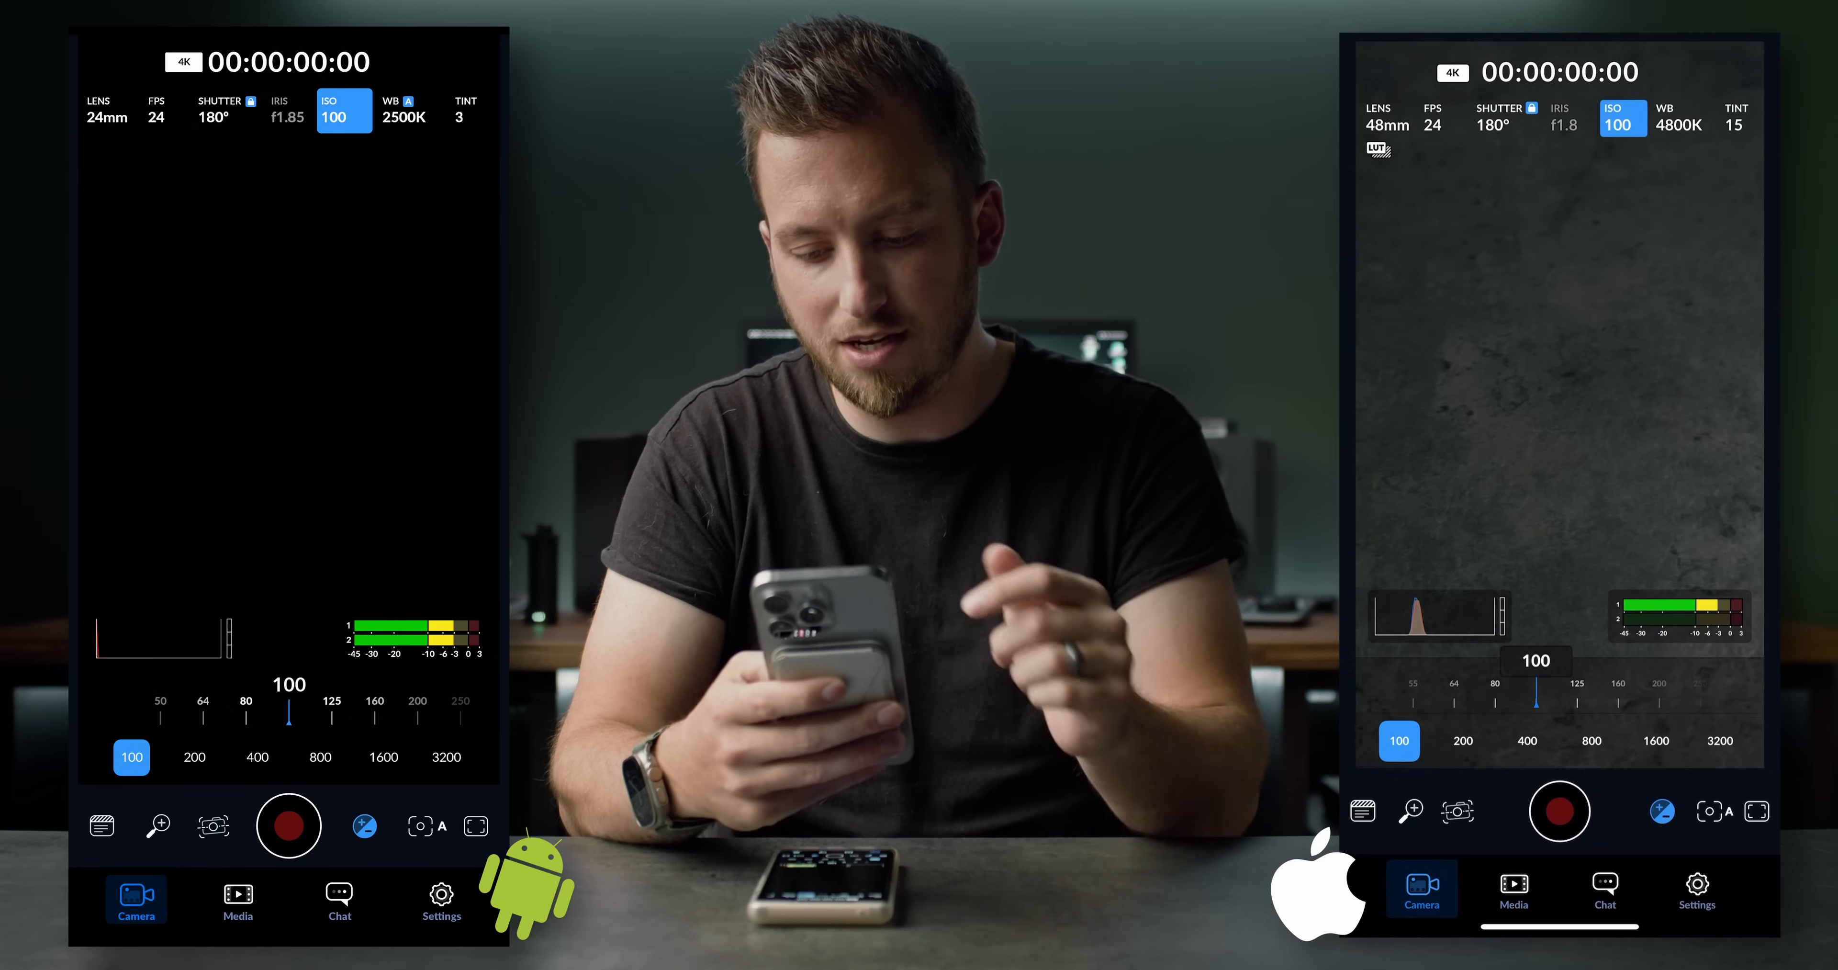
{"action": "left_click", "coordinate": [1527, 740]}
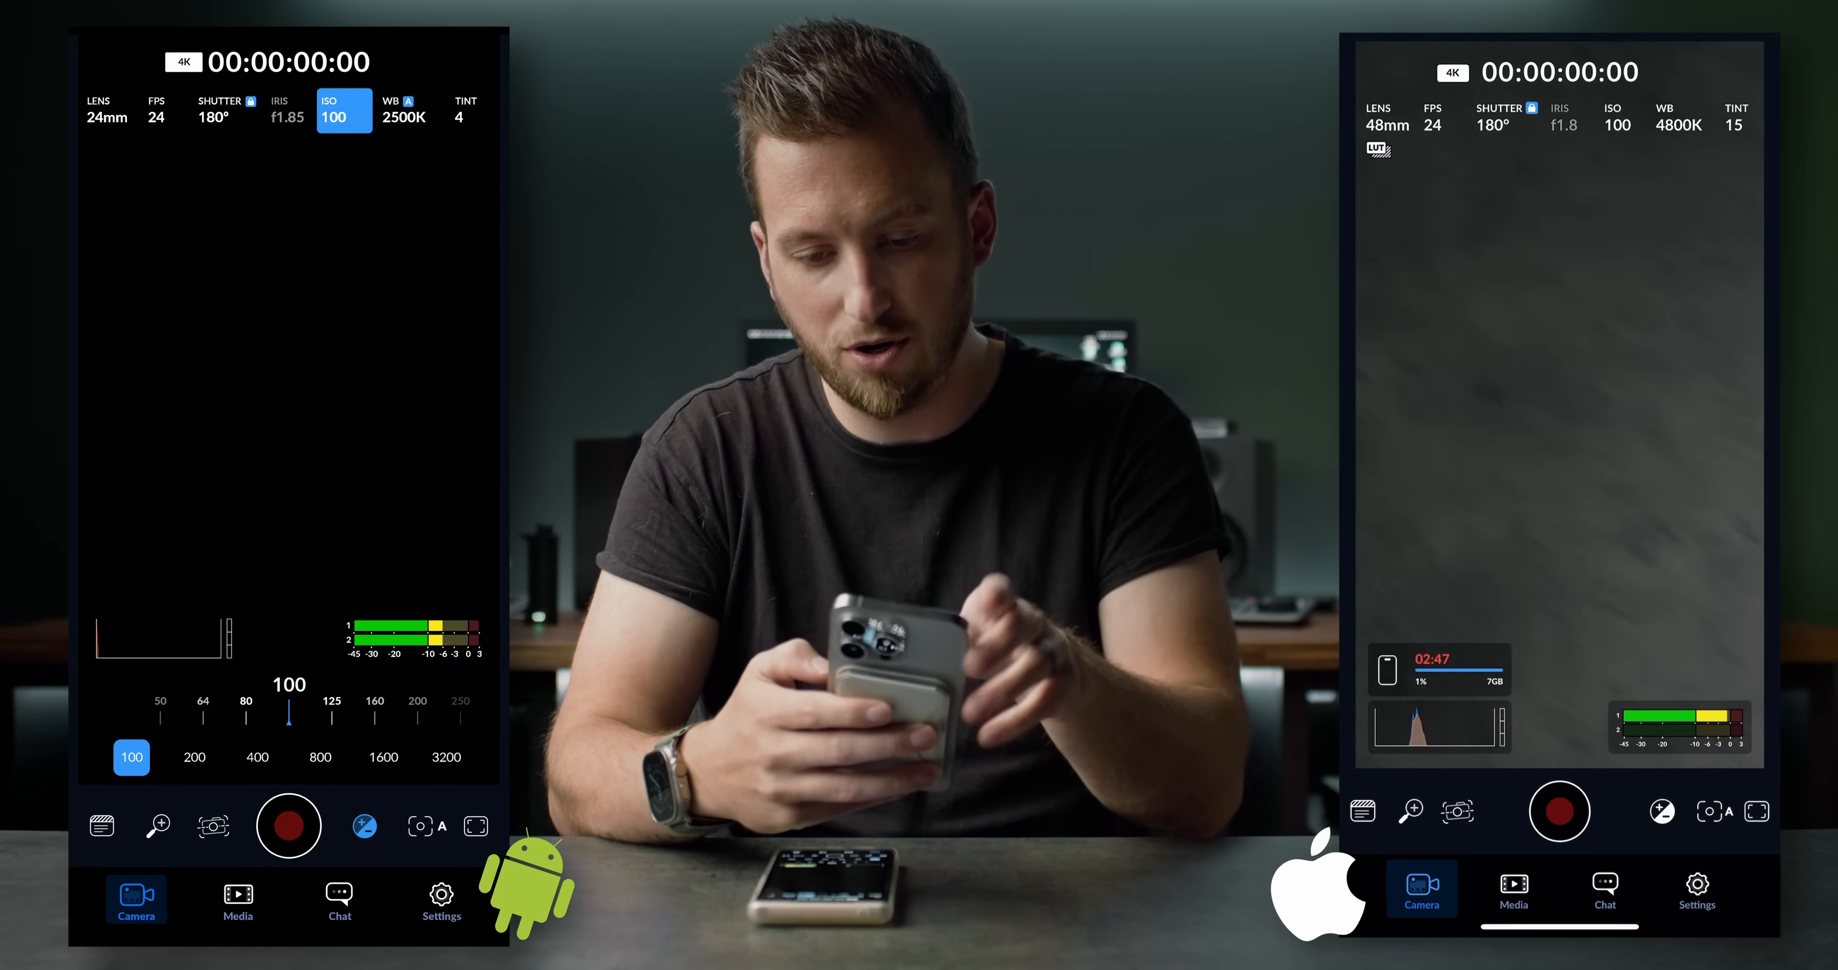
{"action": "left_click", "coordinate": [1506, 115]}
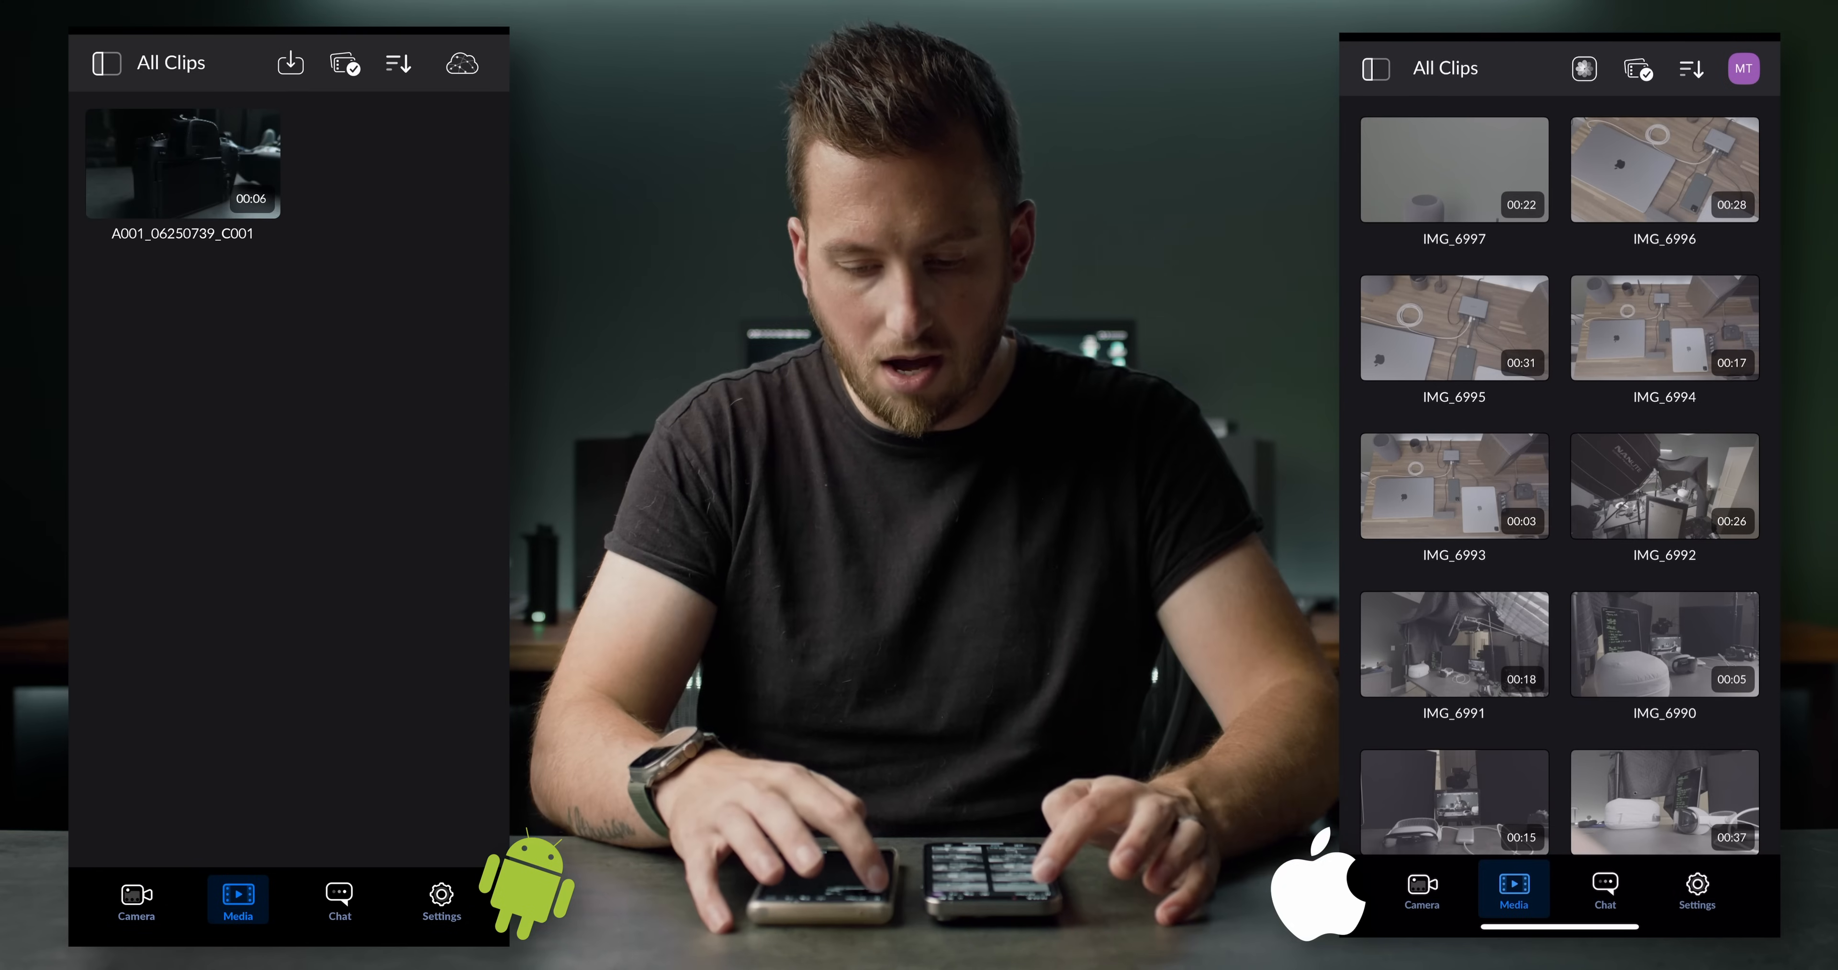
Switch both phones to the Chat page, where Android asks for a Blackmagic Cloud login.
{"action": "left_click", "coordinate": [105, 63]}
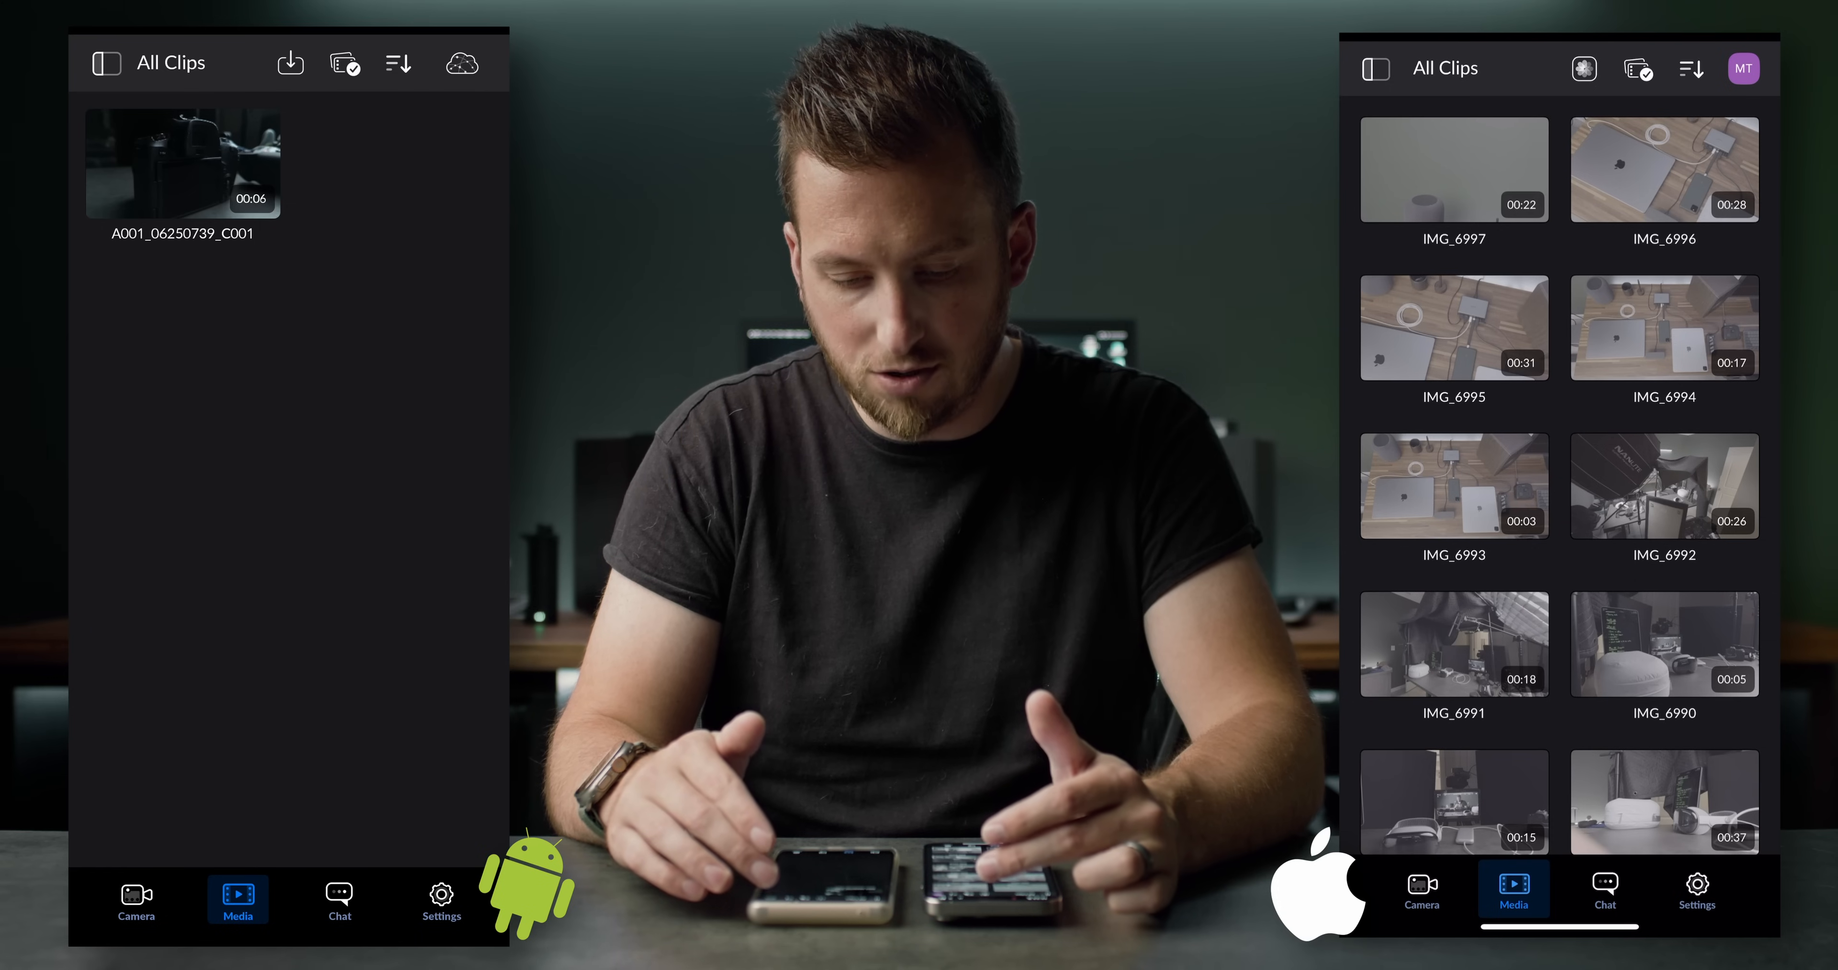
{"action": "left_click", "coordinate": [461, 63]}
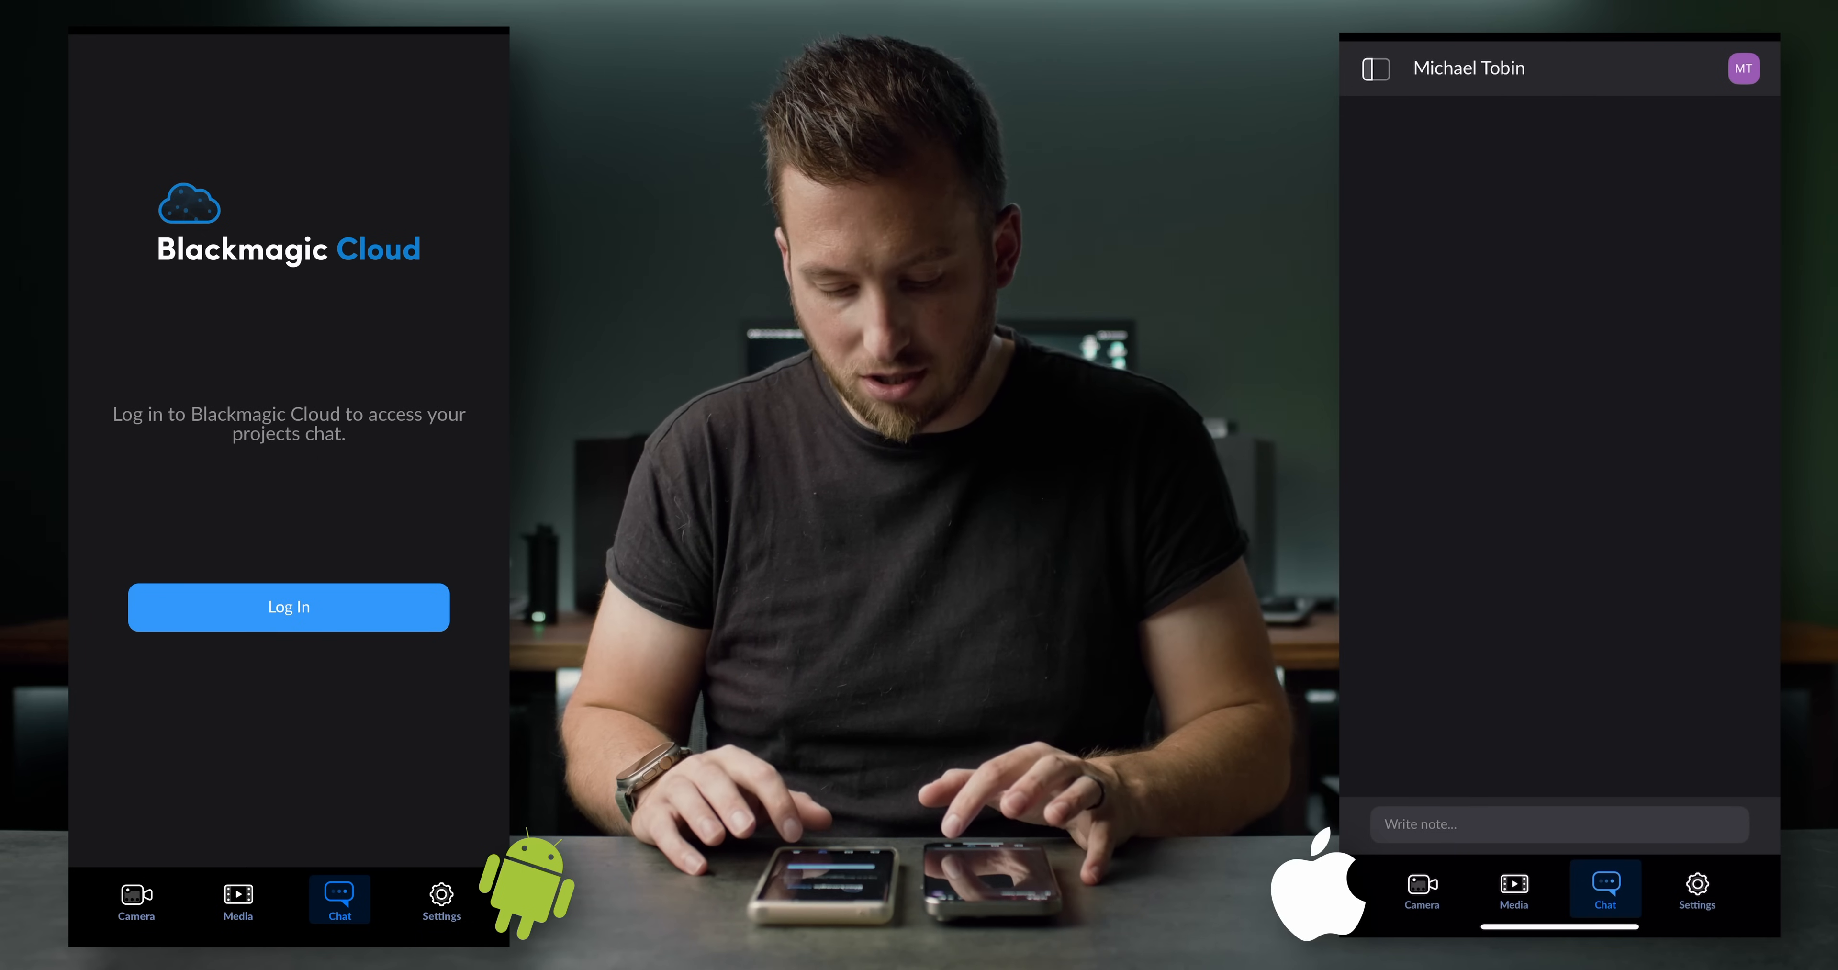
Show the Settings page on both phones: Android HEVC 4K Rec.709, iPhone ProRes 422 LT Apple Log.
{"action": "left_click", "coordinate": [441, 893]}
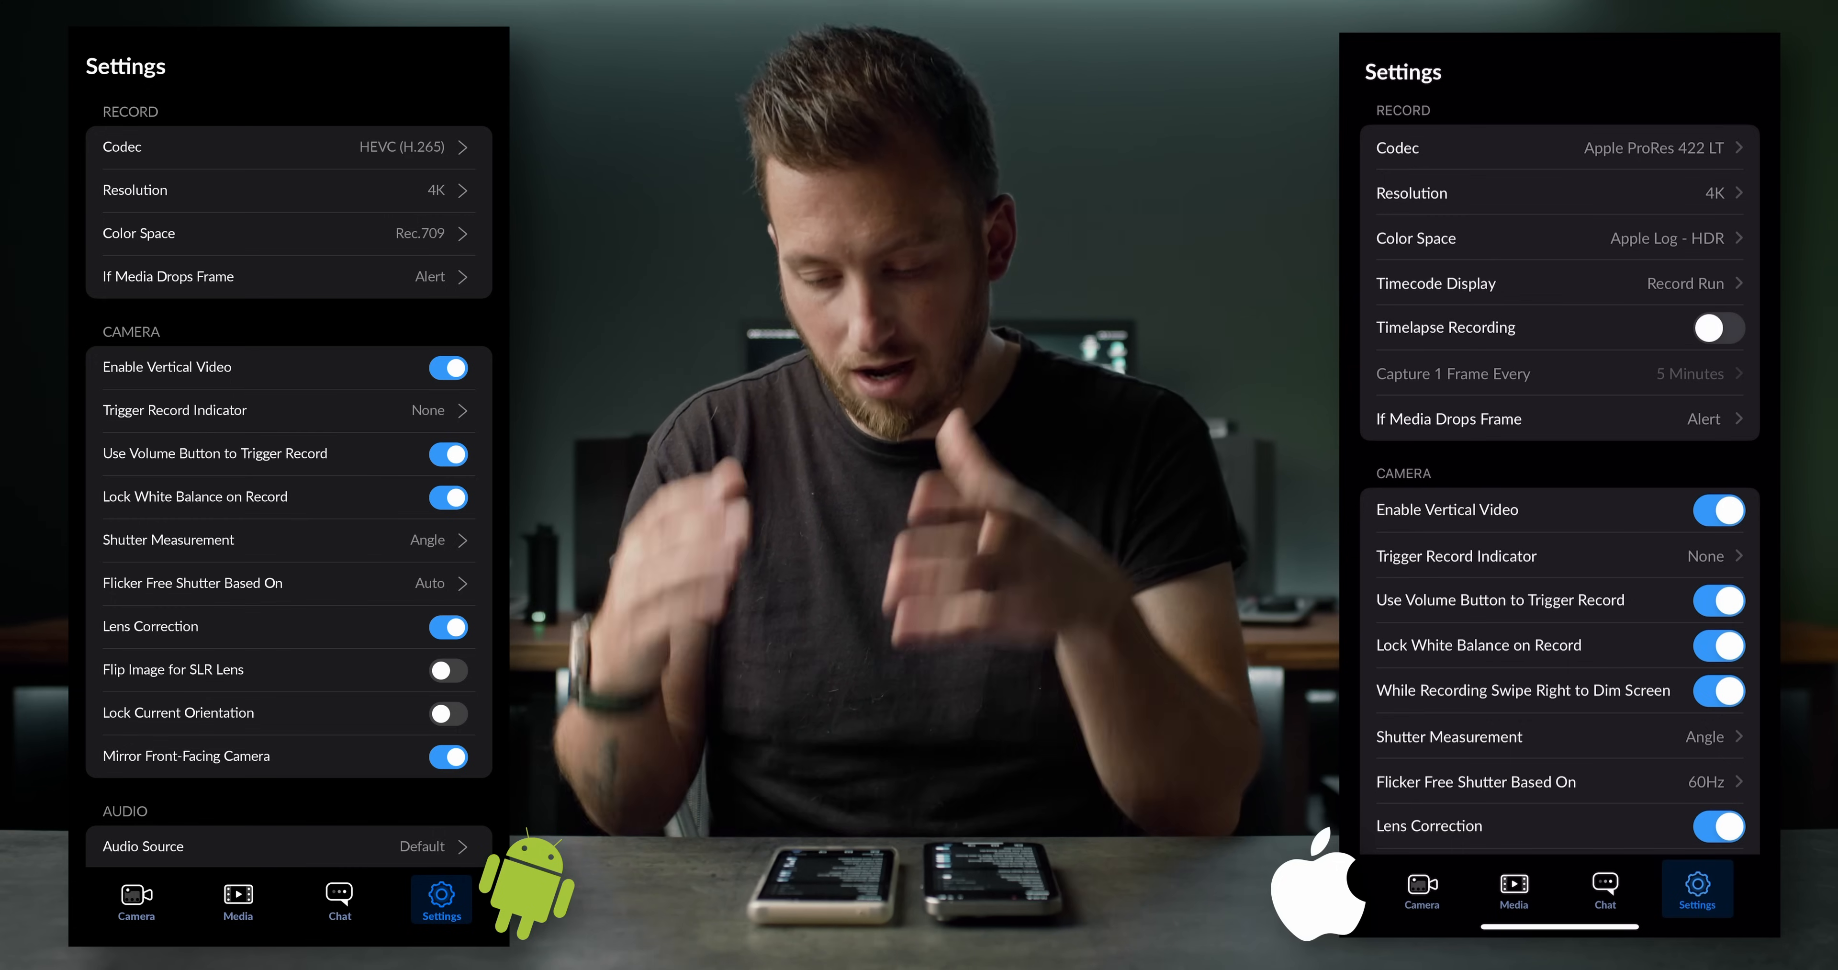
Review Android's recording resolutions, then show its color space choices offering only Rec.709.
{"action": "left_click", "coordinate": [287, 147]}
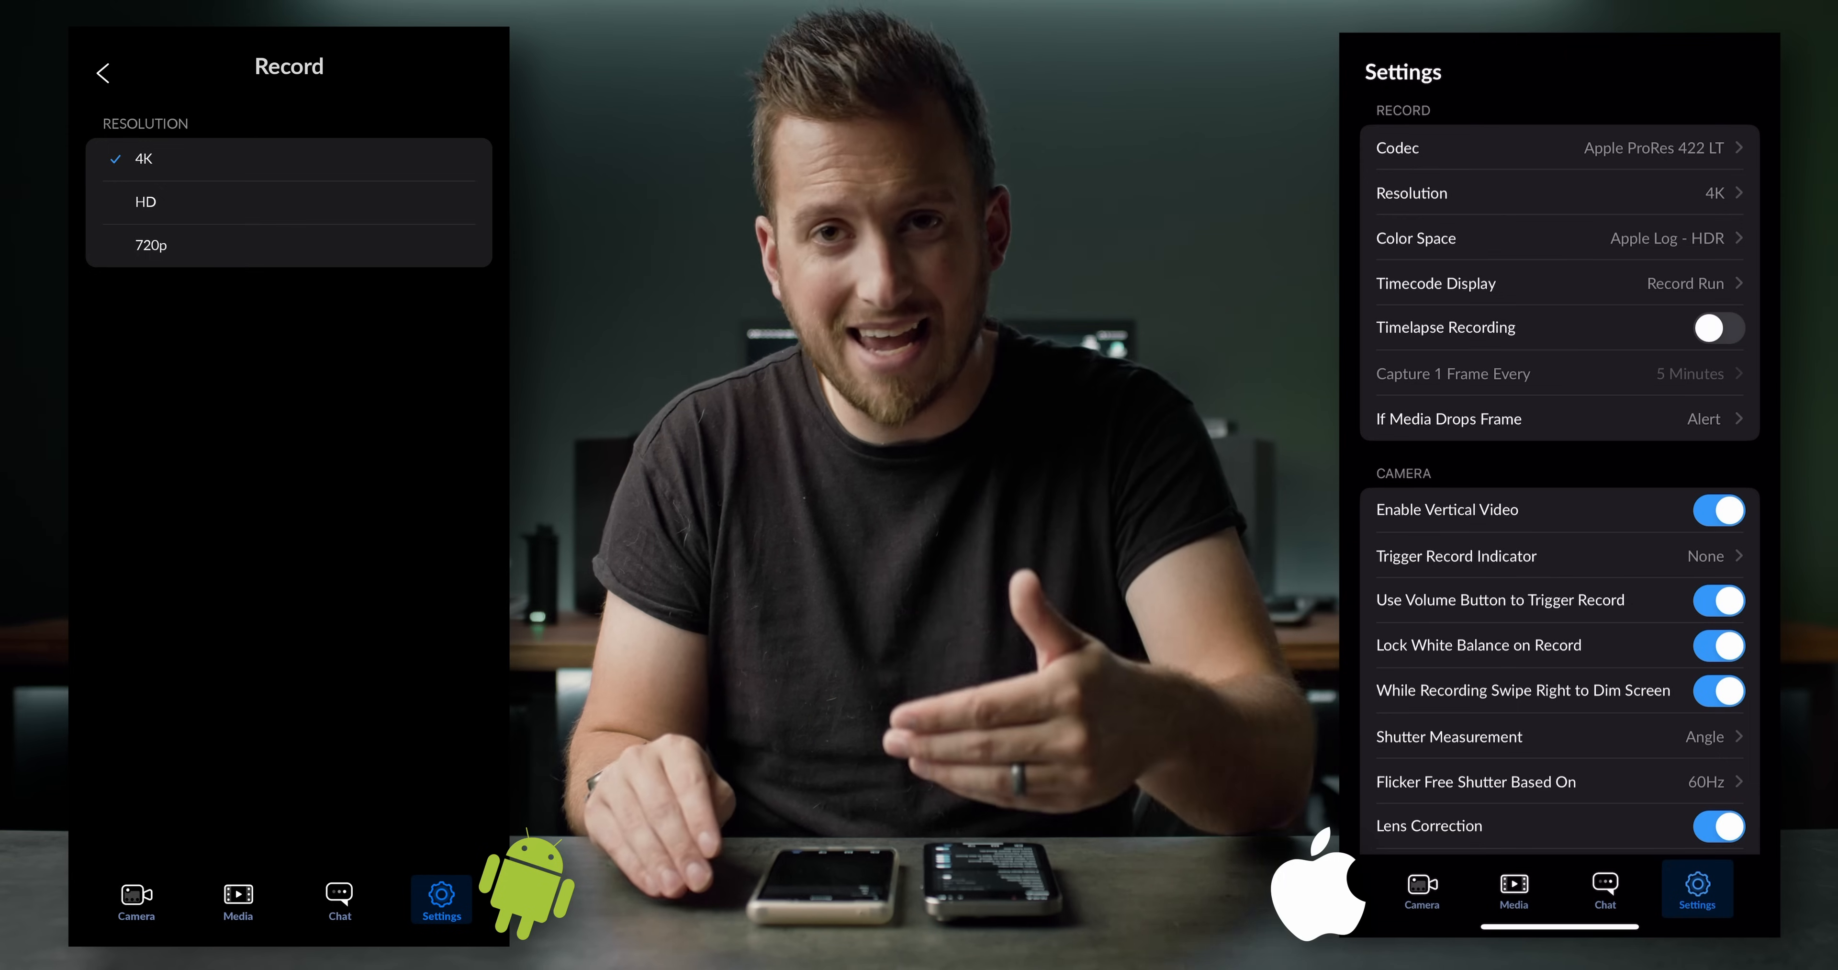
{"action": "left_click", "coordinate": [103, 72]}
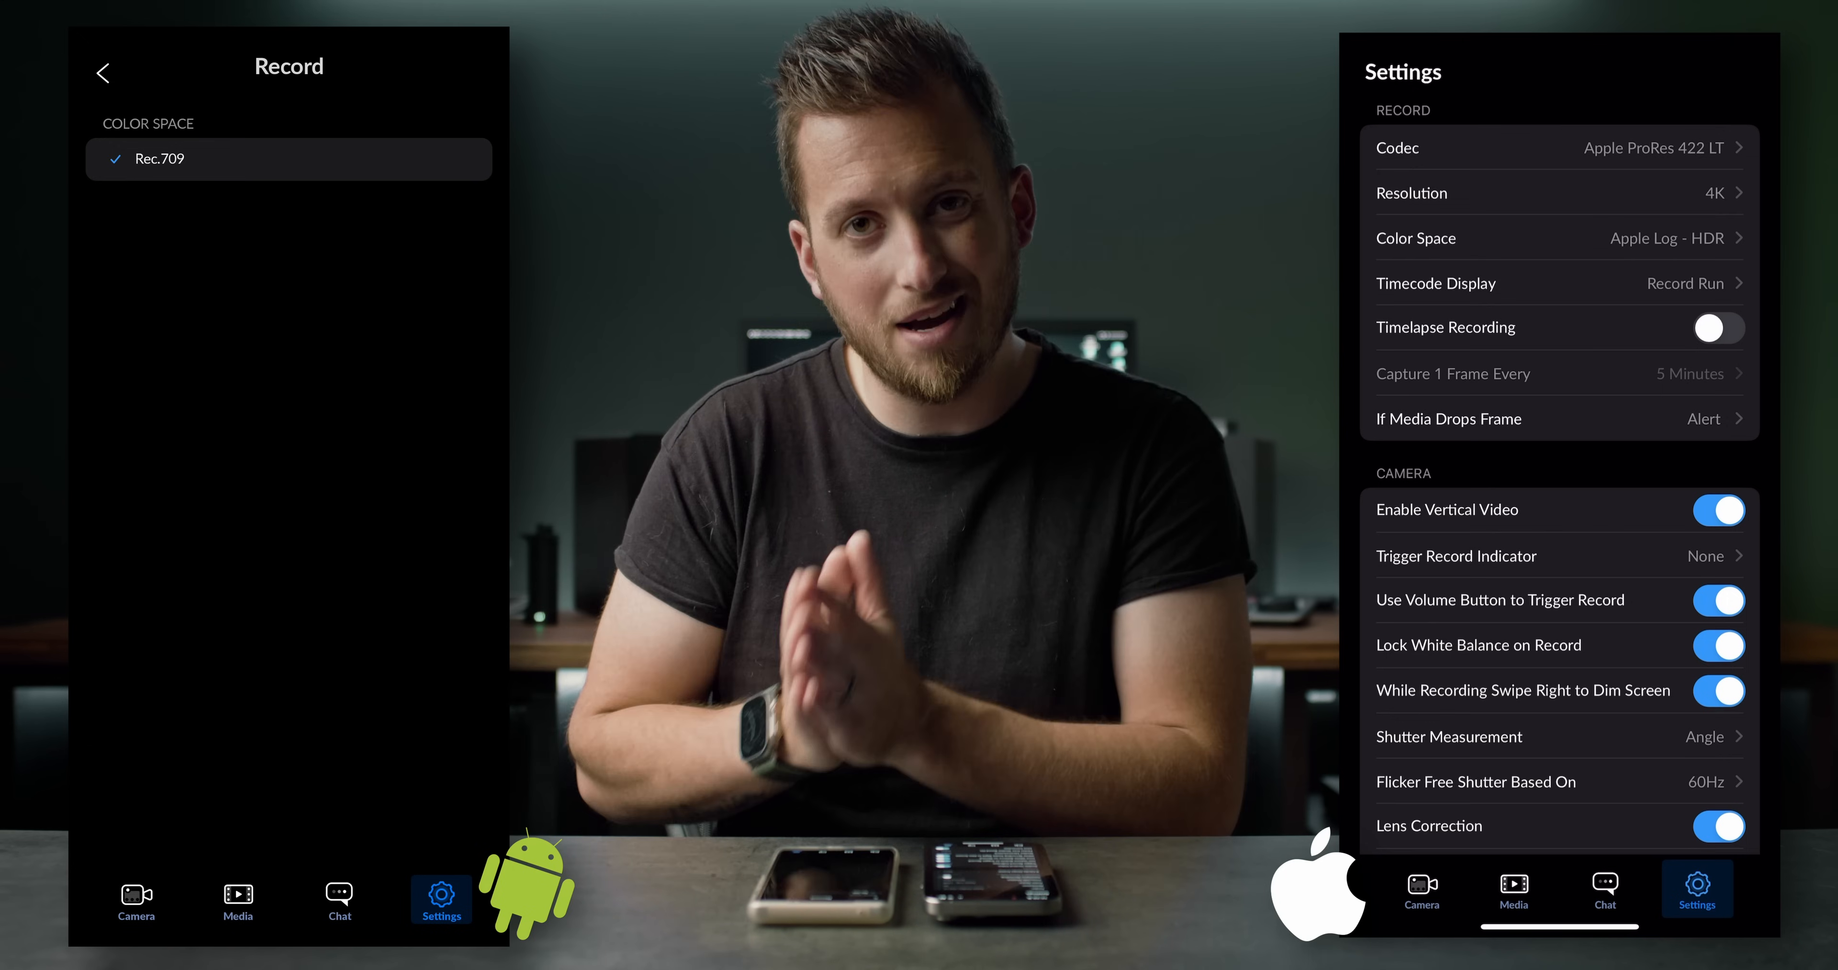
Check Android's dropped-frame options, then scroll both settings lists through Camera to Audio.
{"action": "left_click", "coordinate": [104, 71]}
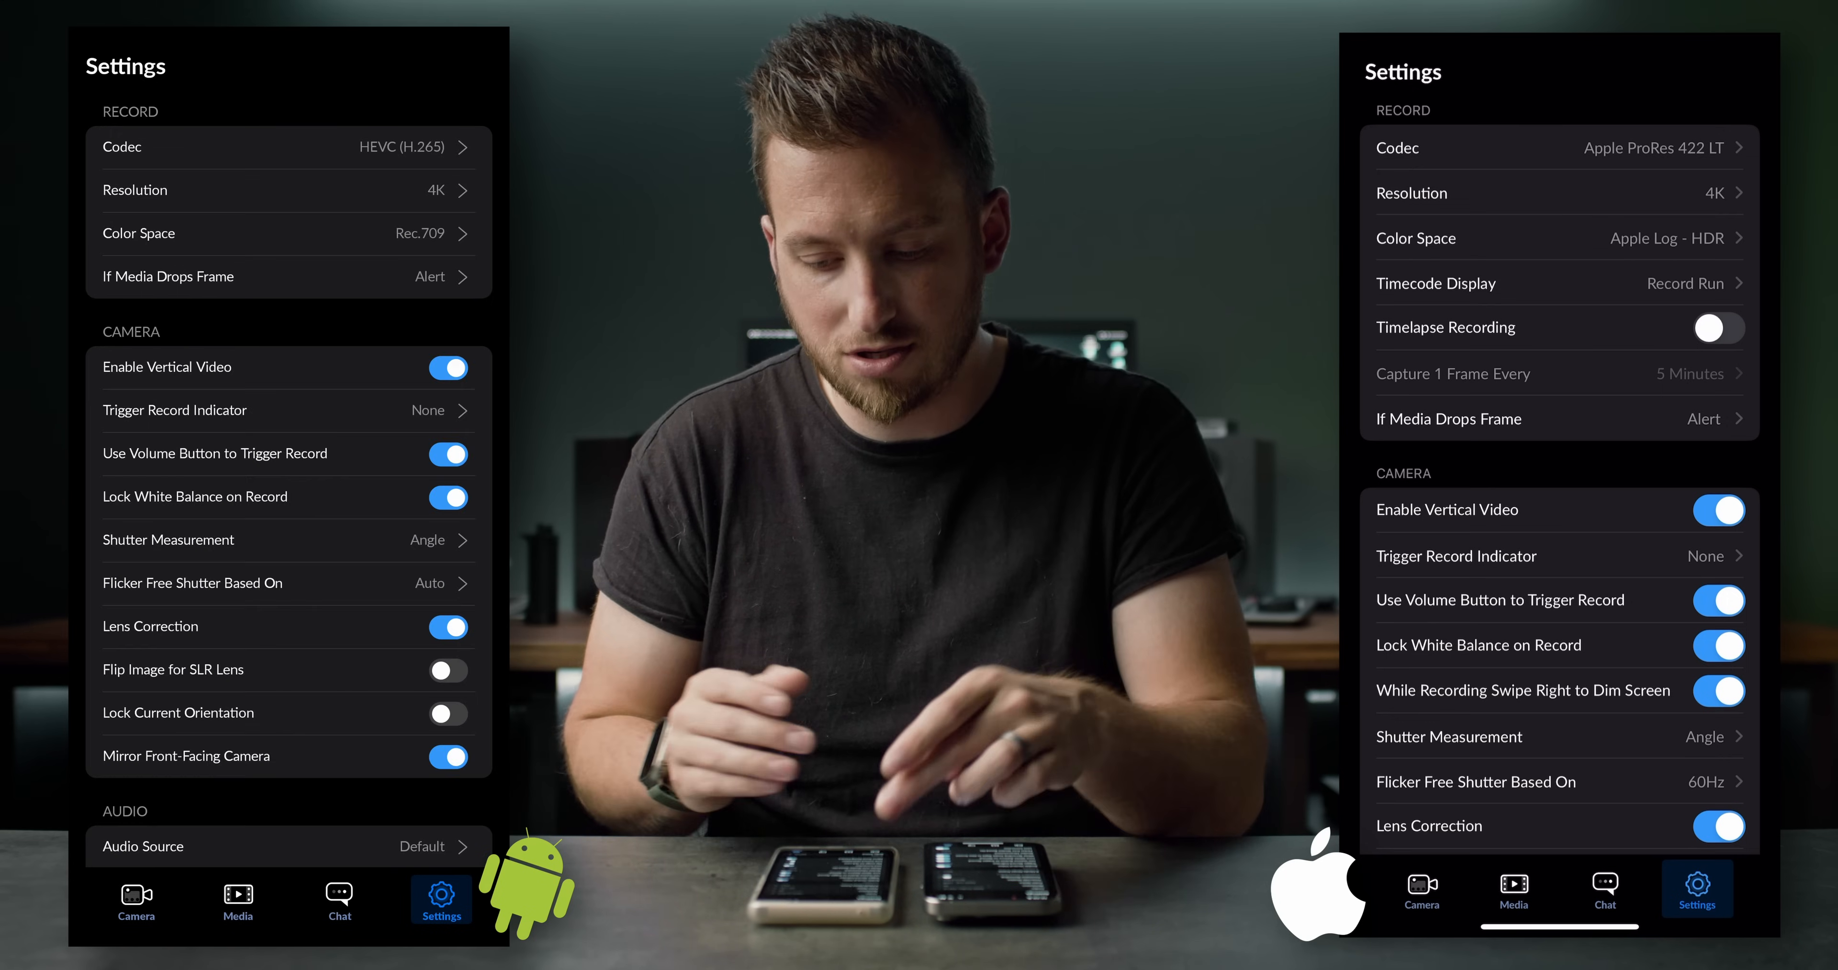
{"action": "left_click", "coordinate": [287, 276]}
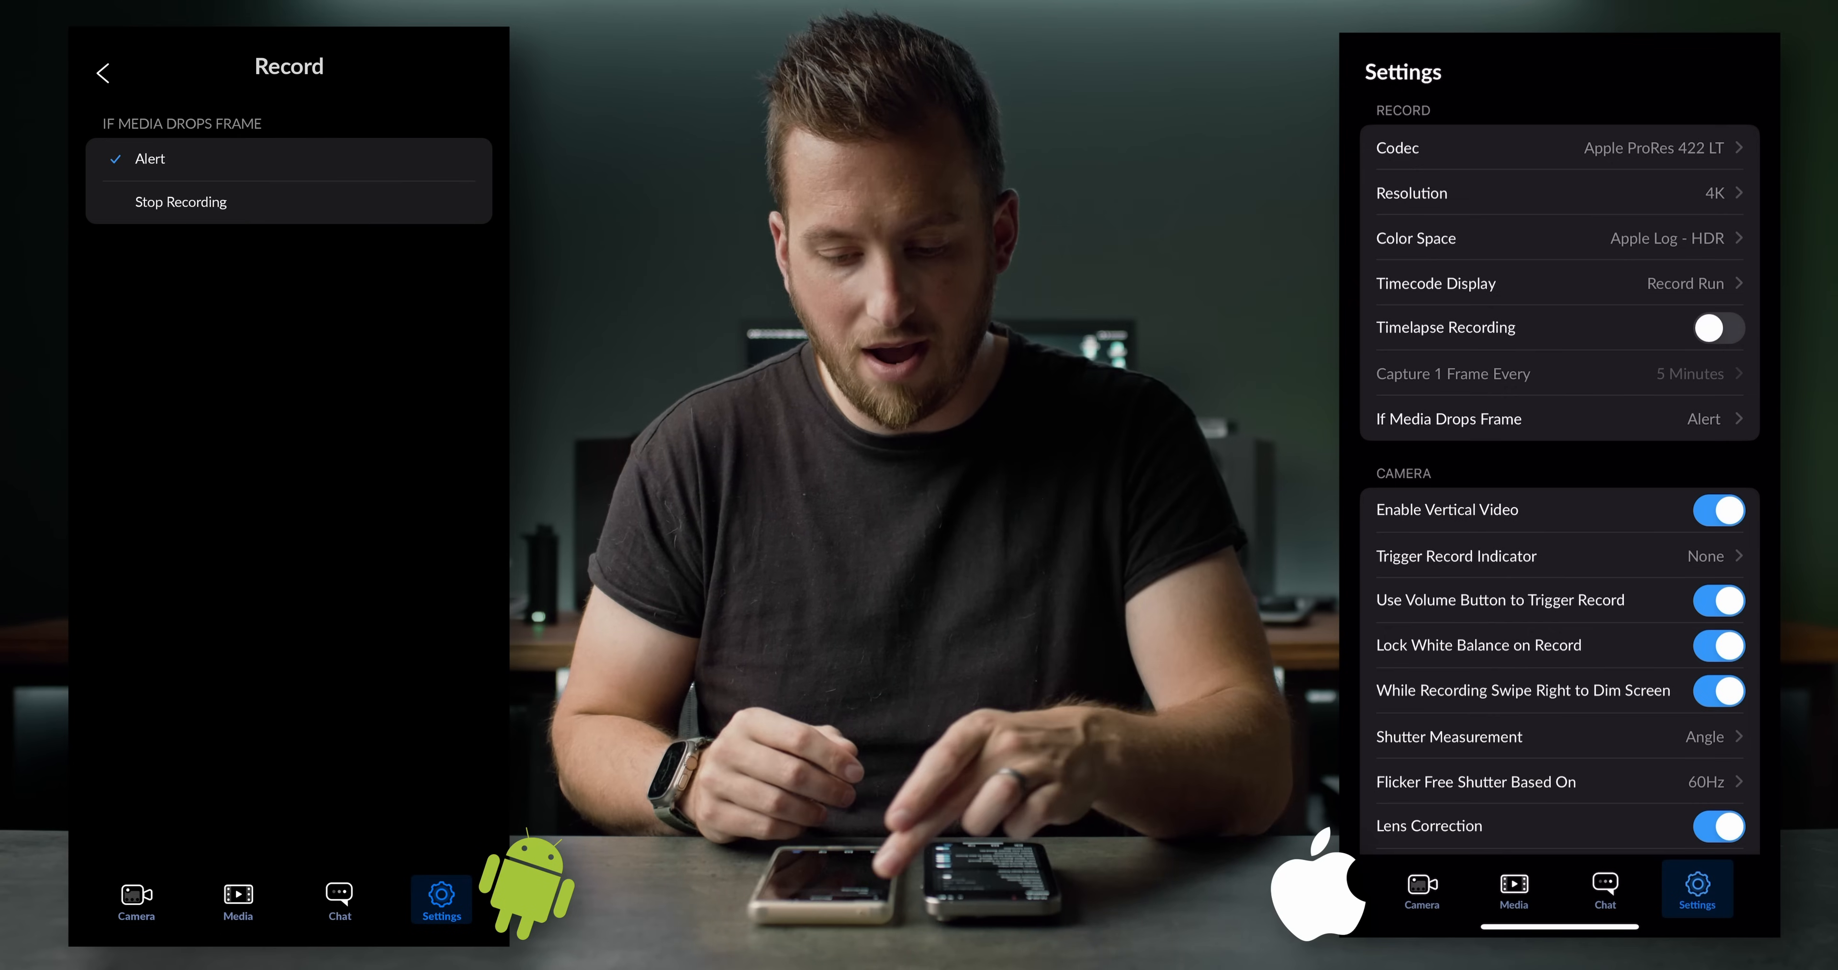
{"action": "left_click", "coordinate": [103, 72]}
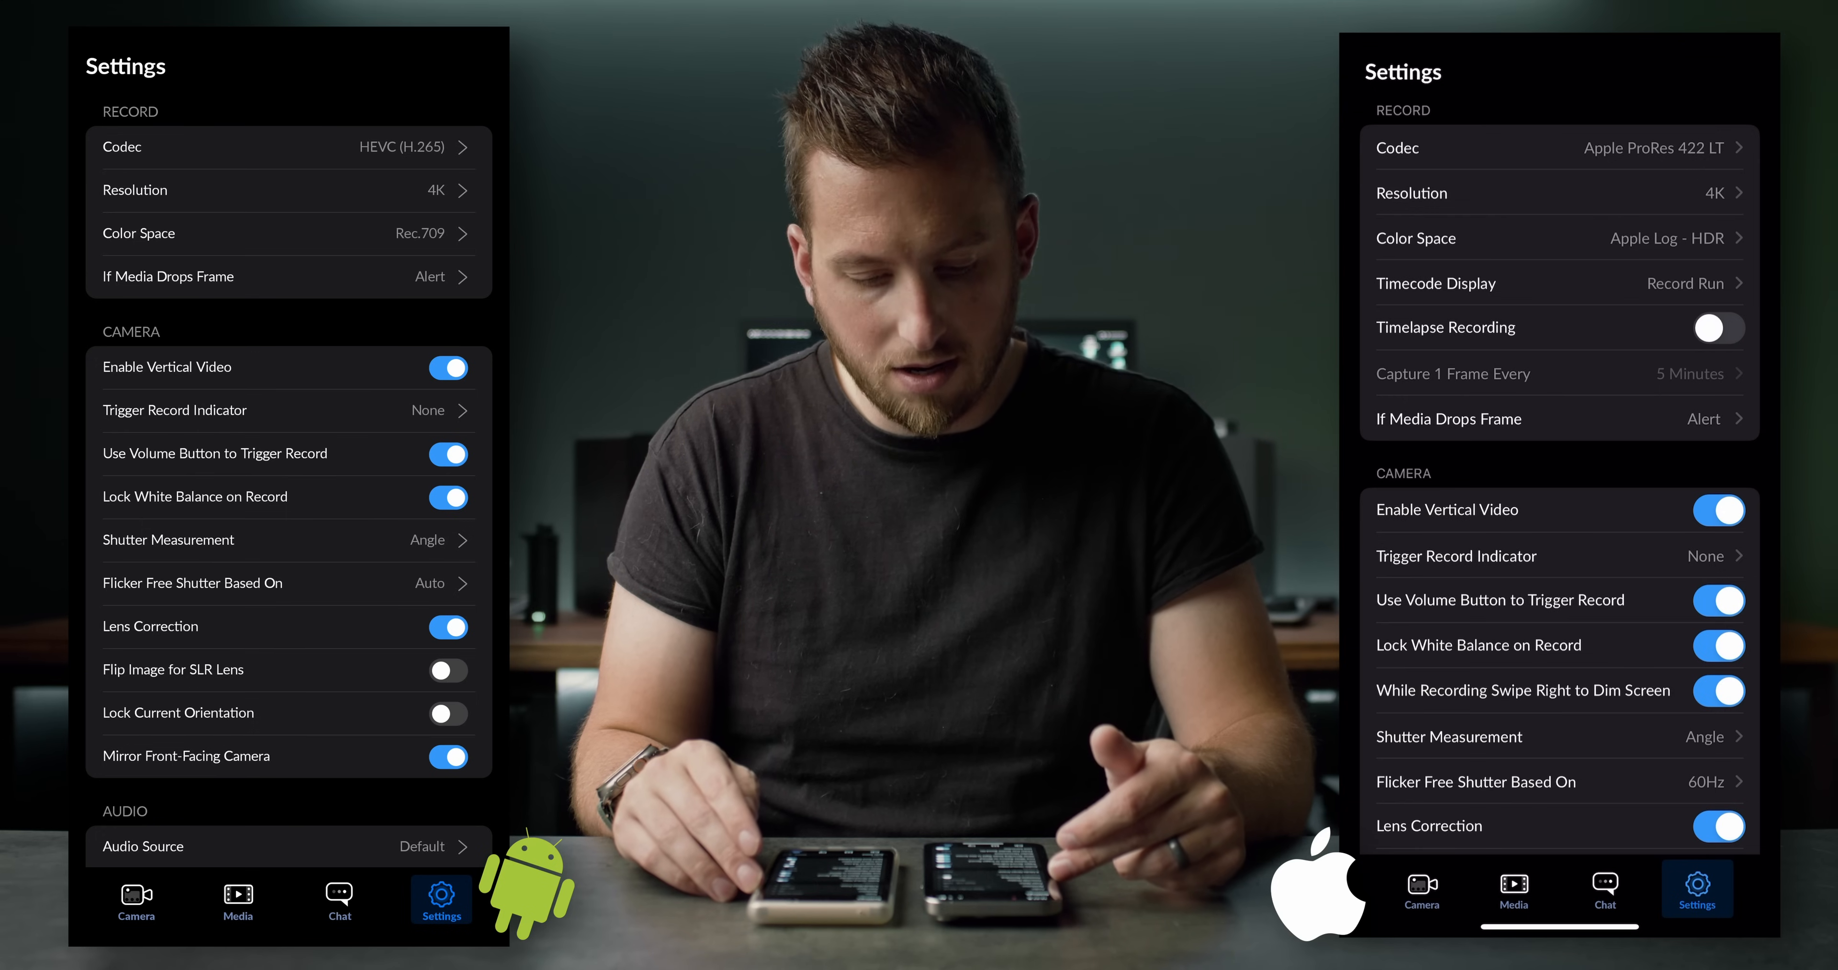
{"action": "scroll", "scroll_direction": "down", "scroll_amount": 3}
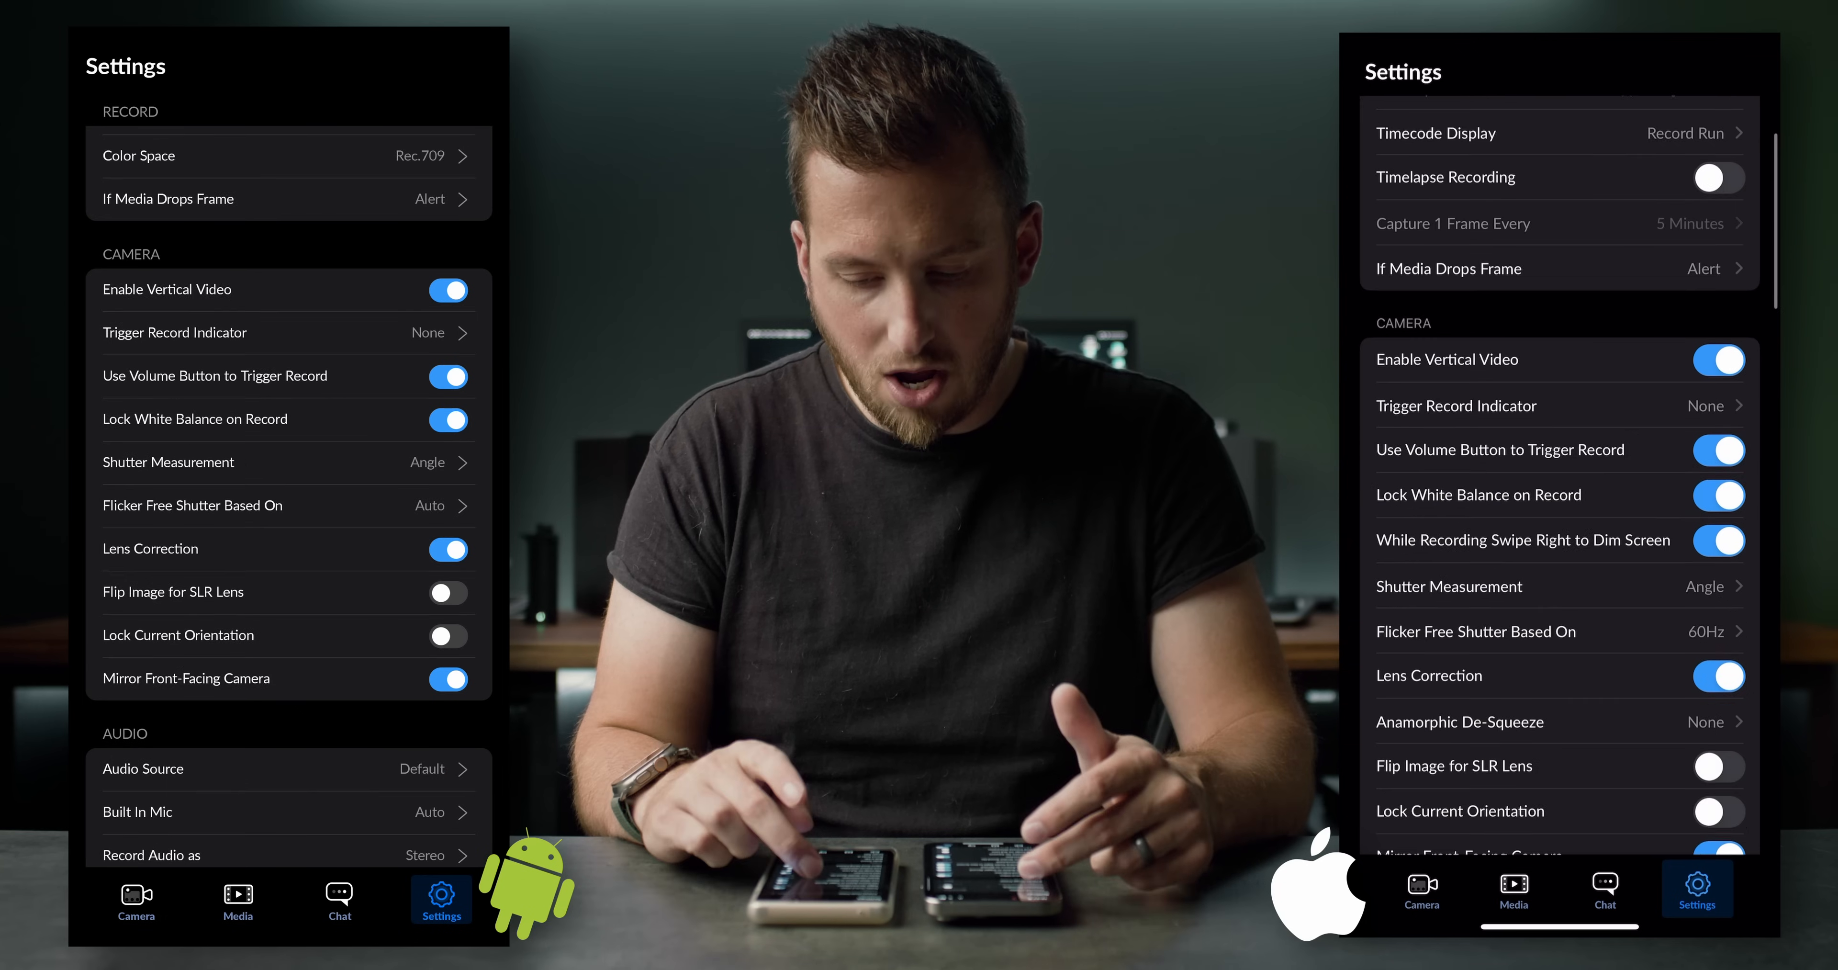
{"action": "scroll", "scroll_direction": "down", "scroll_amount": 3}
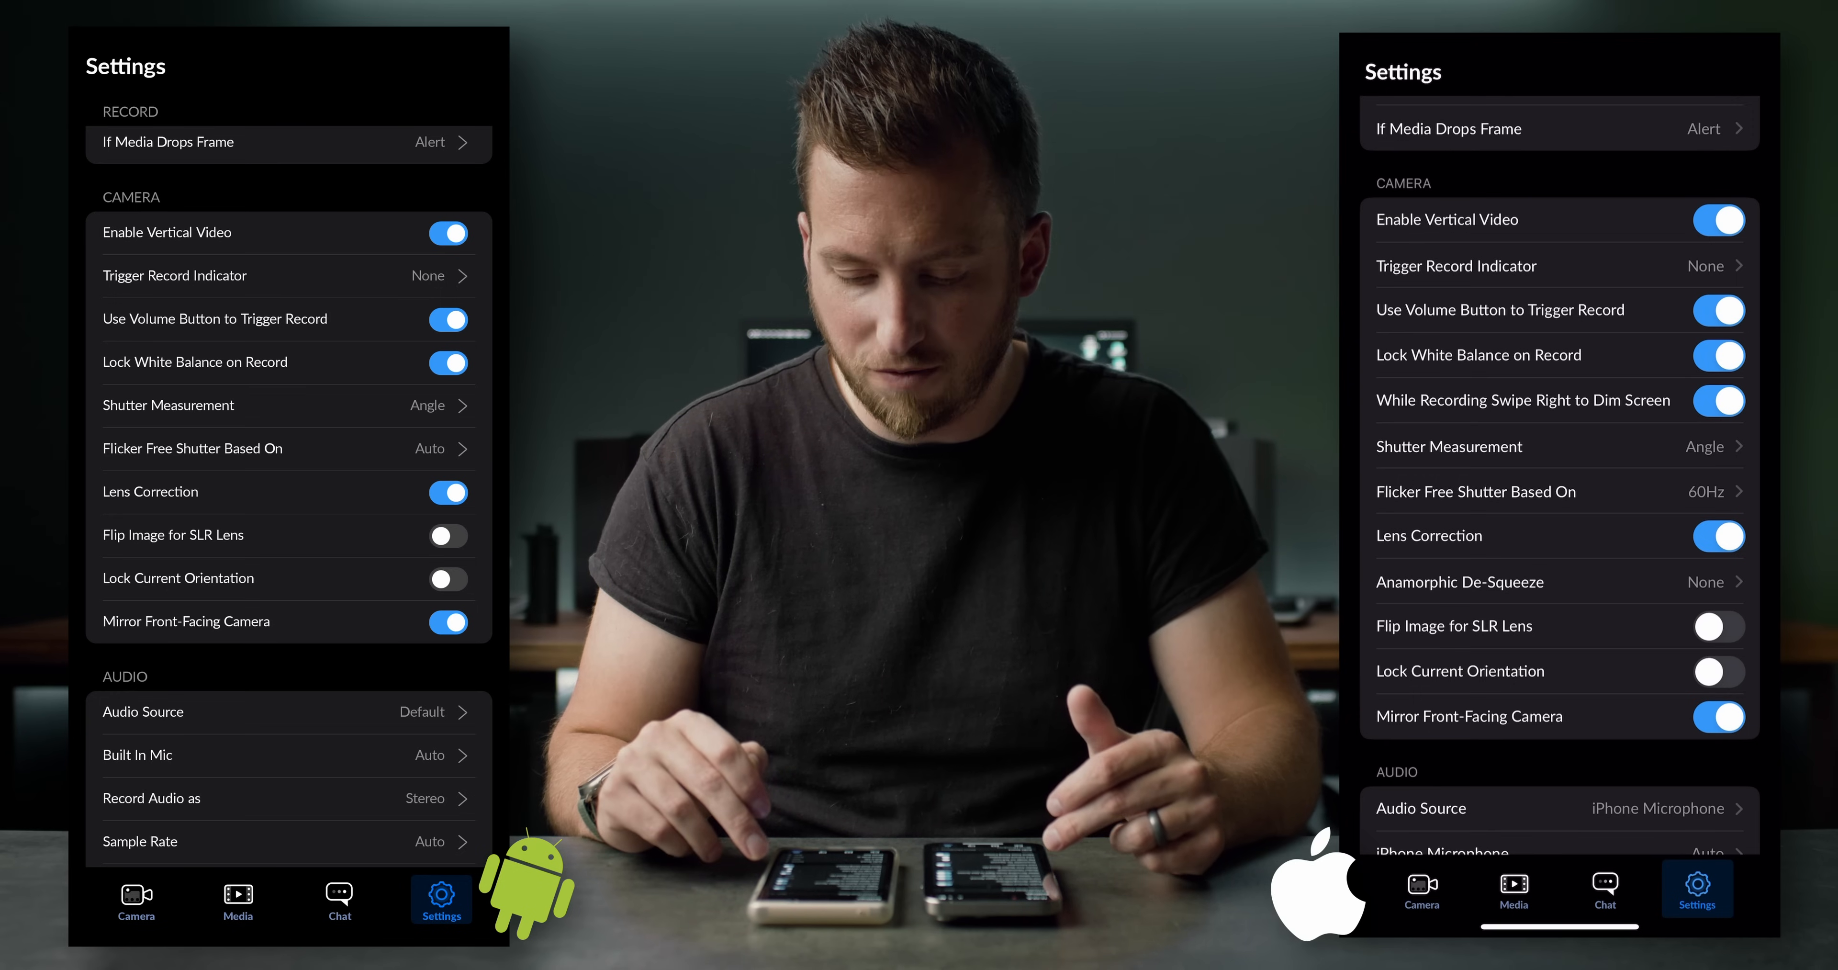
Review Android's audio source and the iPhone's microphone and audio format choices, leaving them unchanged.
{"action": "scroll", "scroll_direction": "down", "scroll_amount": 3}
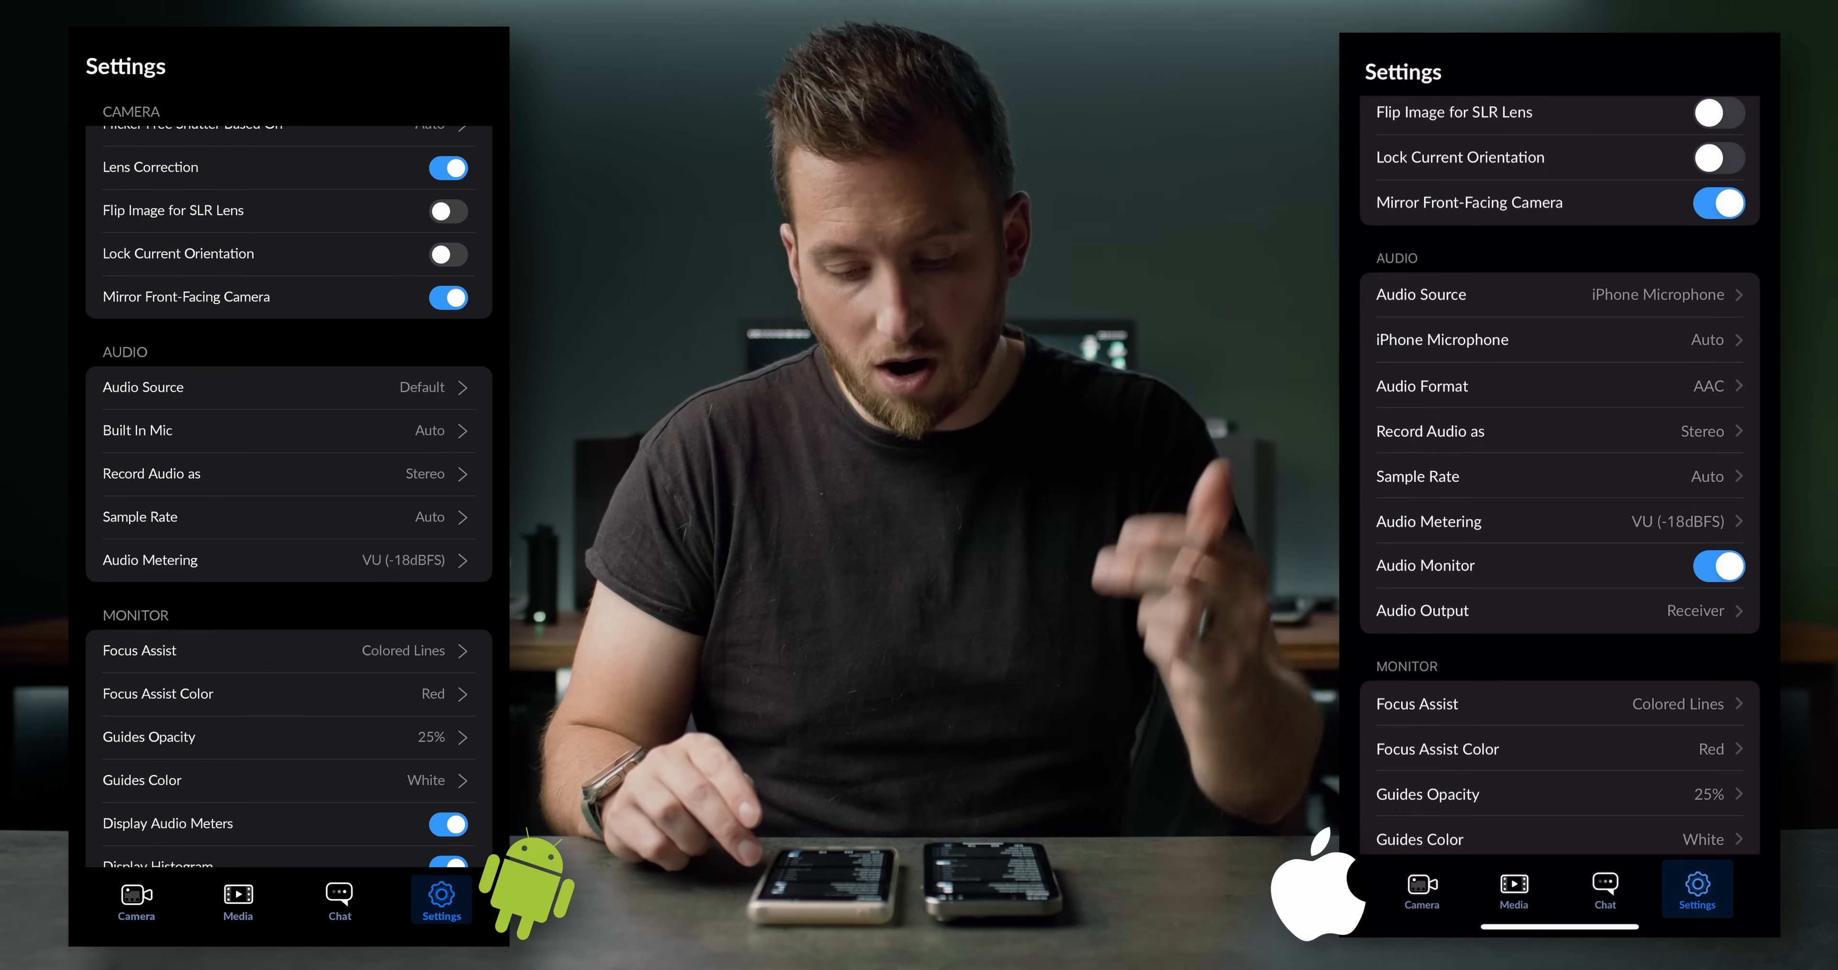
{"action": "left_click", "coordinate": [287, 387]}
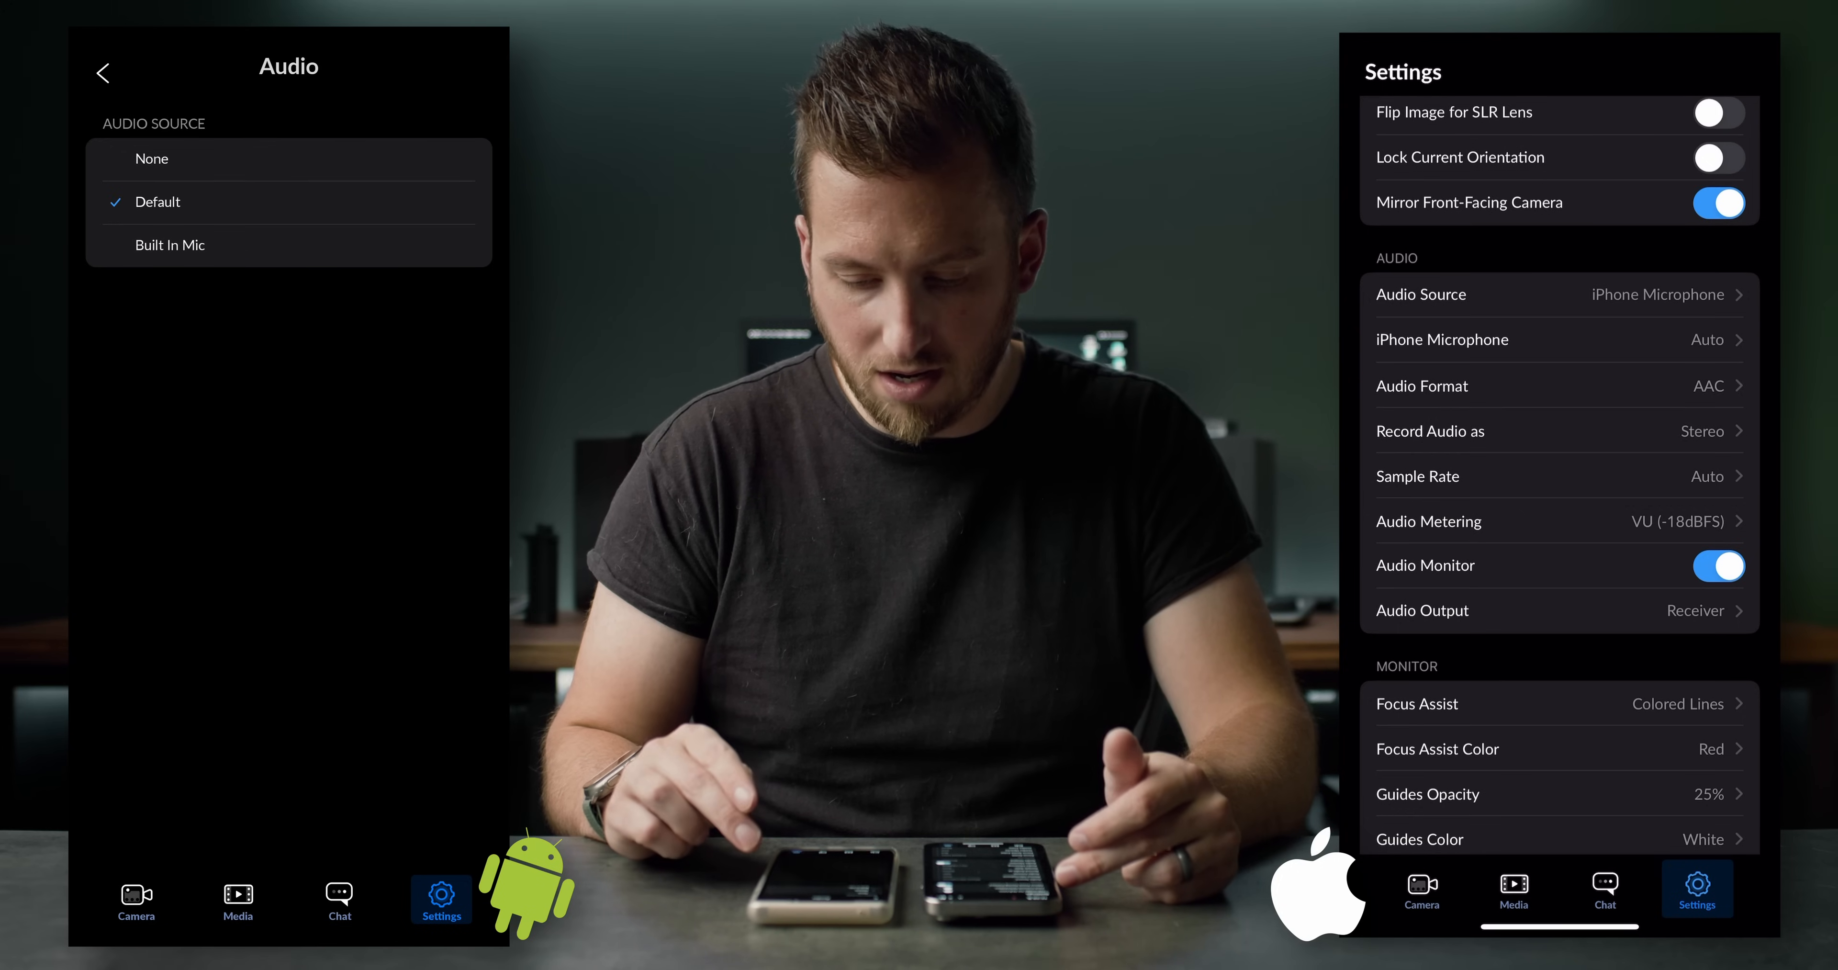
{"action": "left_click", "coordinate": [102, 72]}
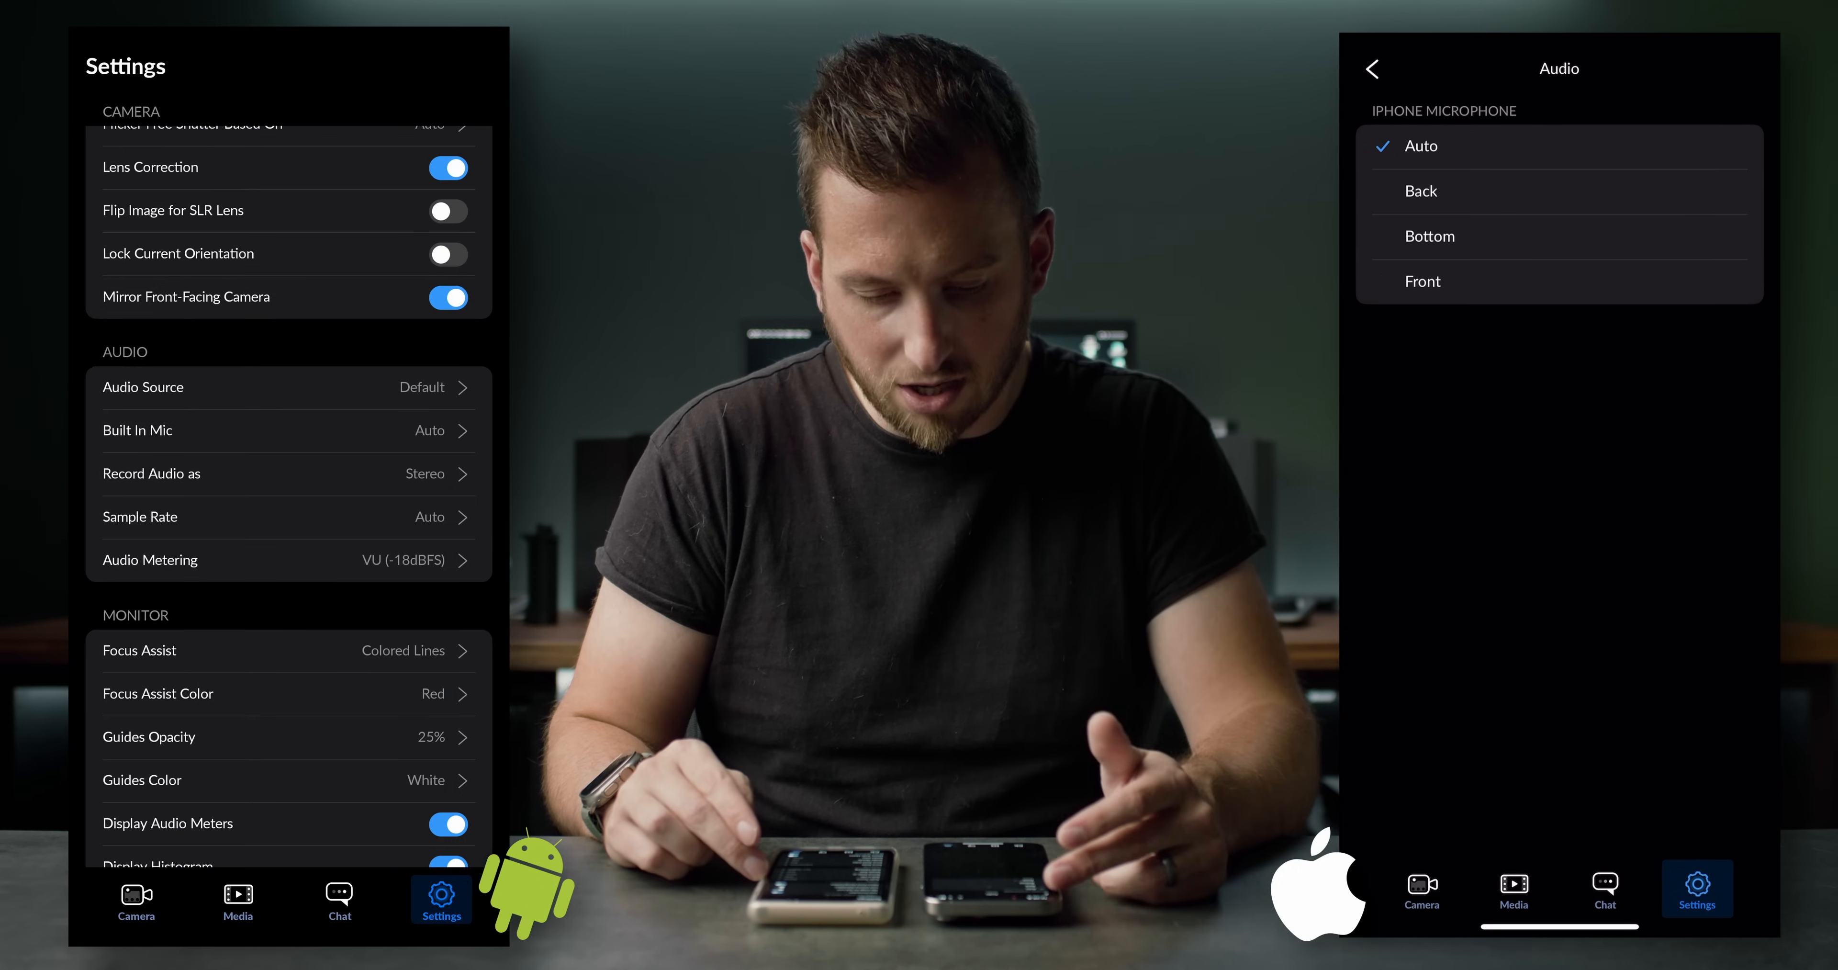
{"action": "left_click", "coordinate": [1373, 68]}
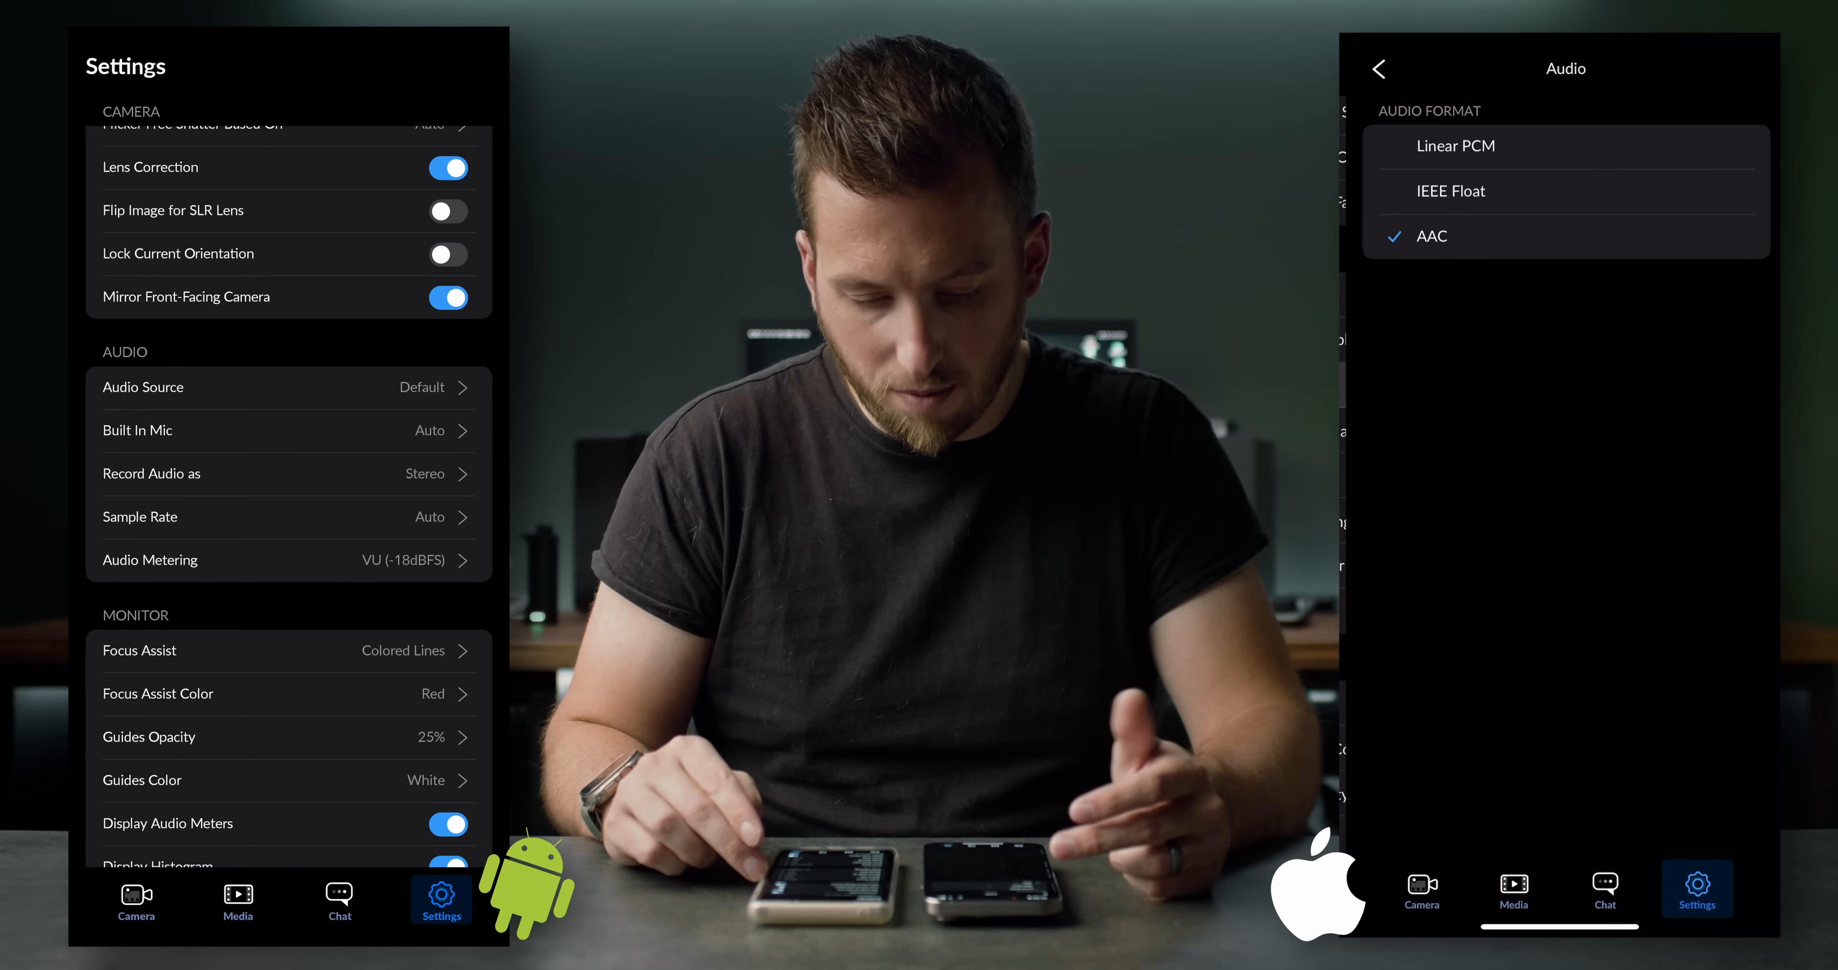
{"action": "left_click", "coordinate": [1380, 68]}
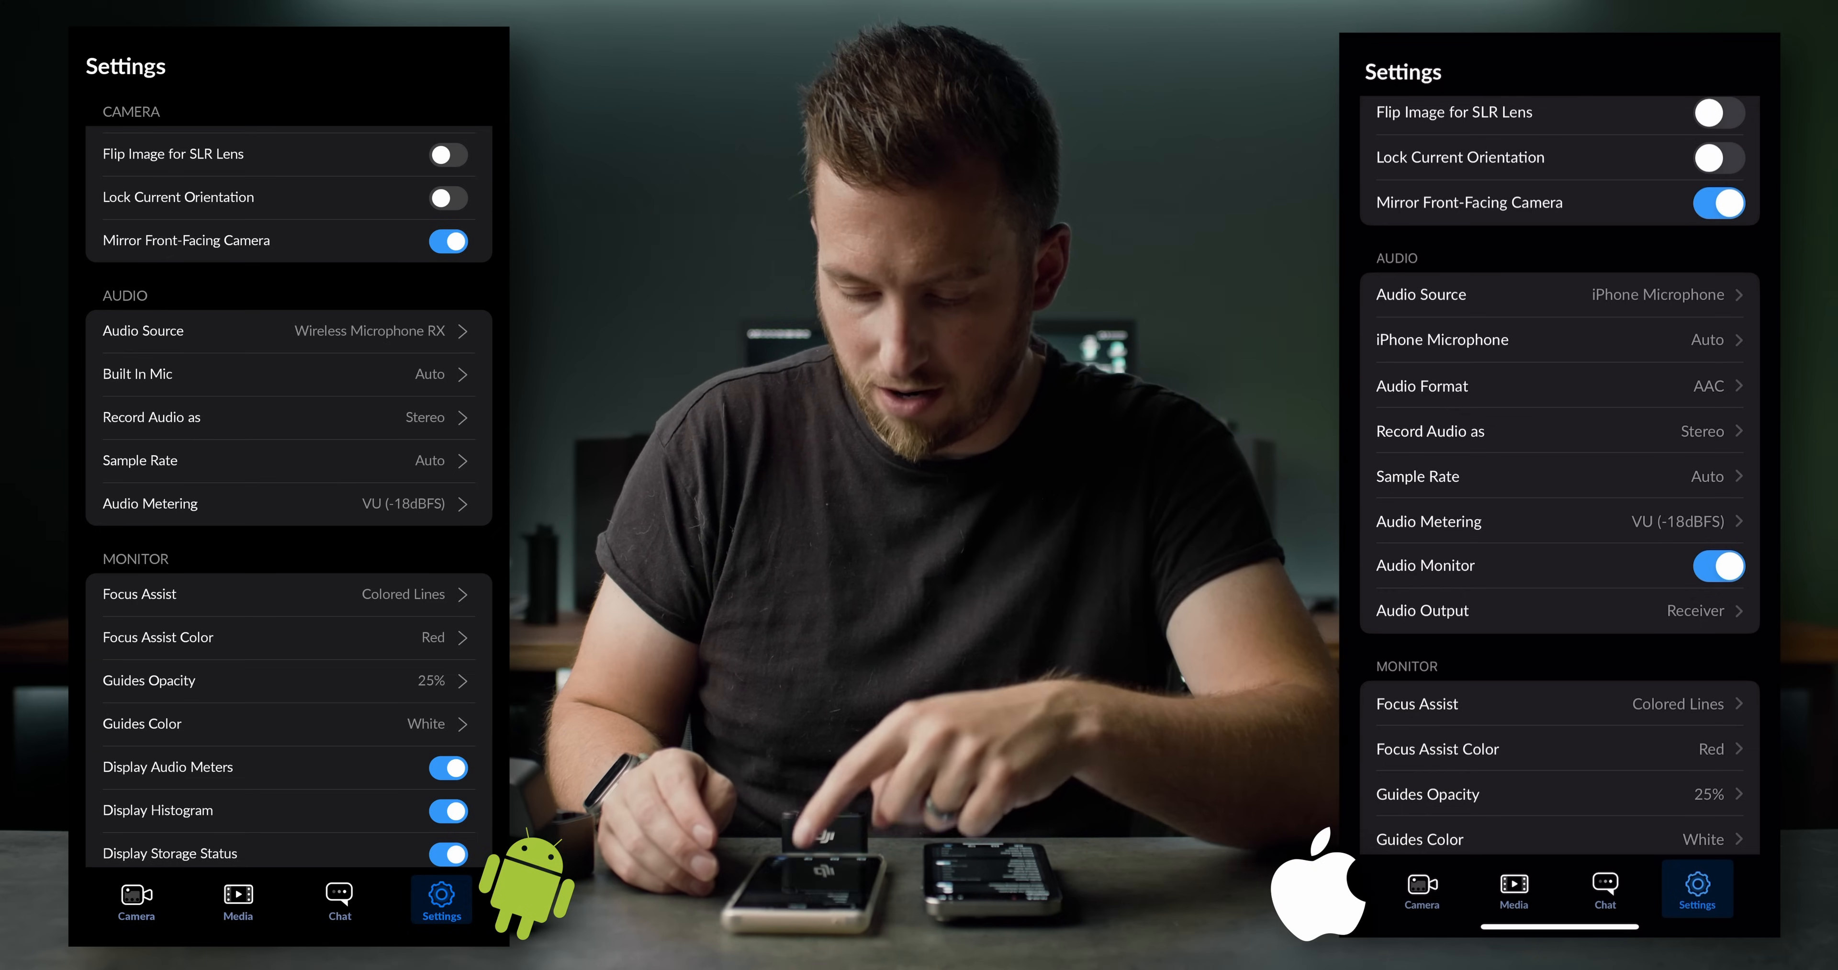
Confirm Android records from Wireless Microphone RX, check its meters on the camera screen, then scroll to Monitor.
{"action": "left_click", "coordinate": [287, 330]}
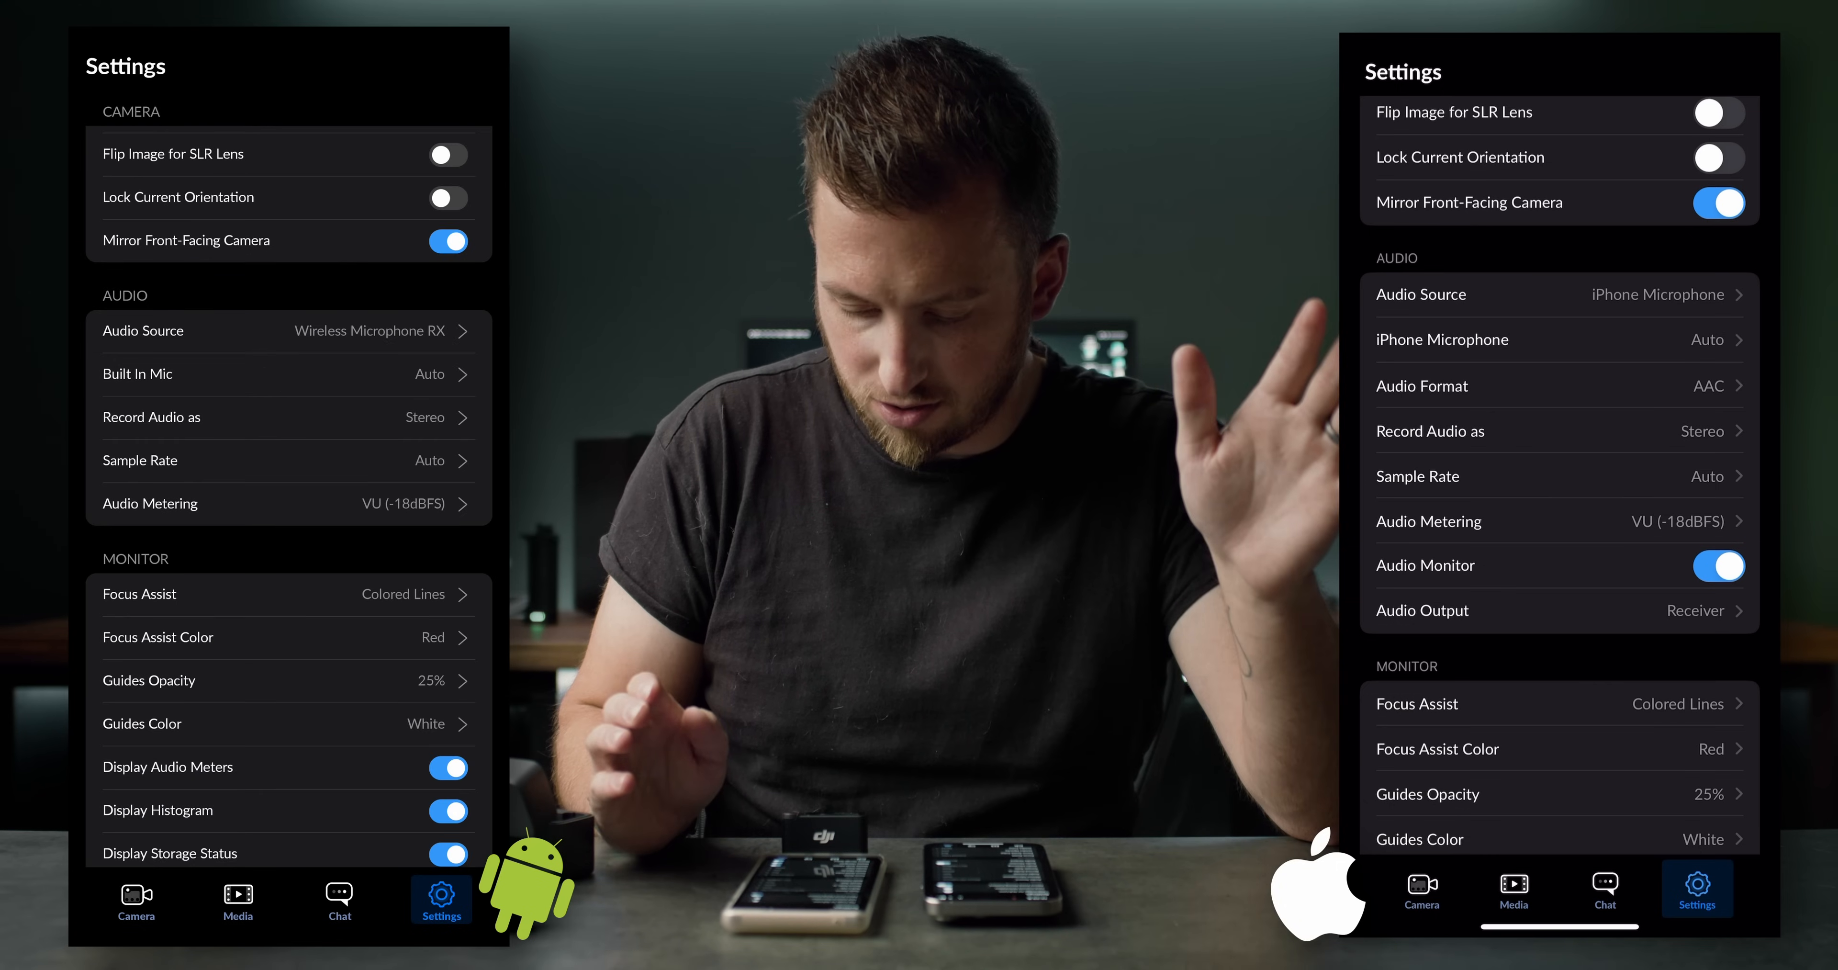
{"action": "left_click", "coordinate": [136, 901]}
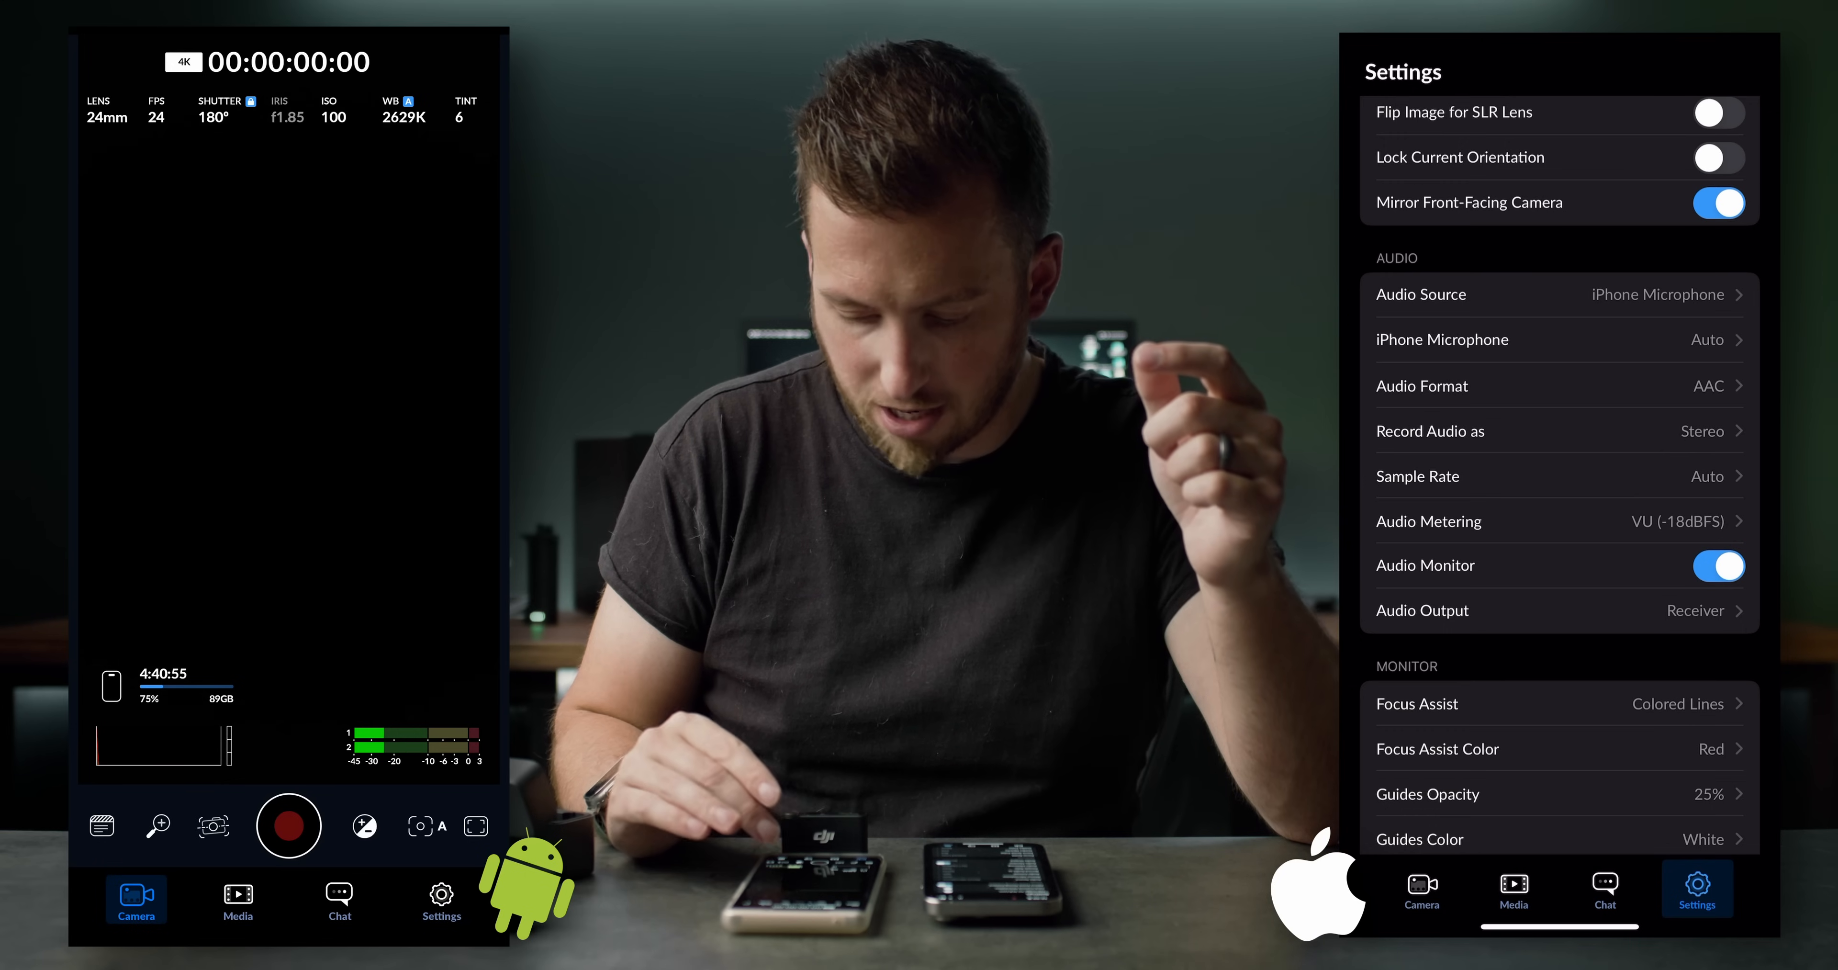
{"action": "left_click", "coordinate": [442, 900]}
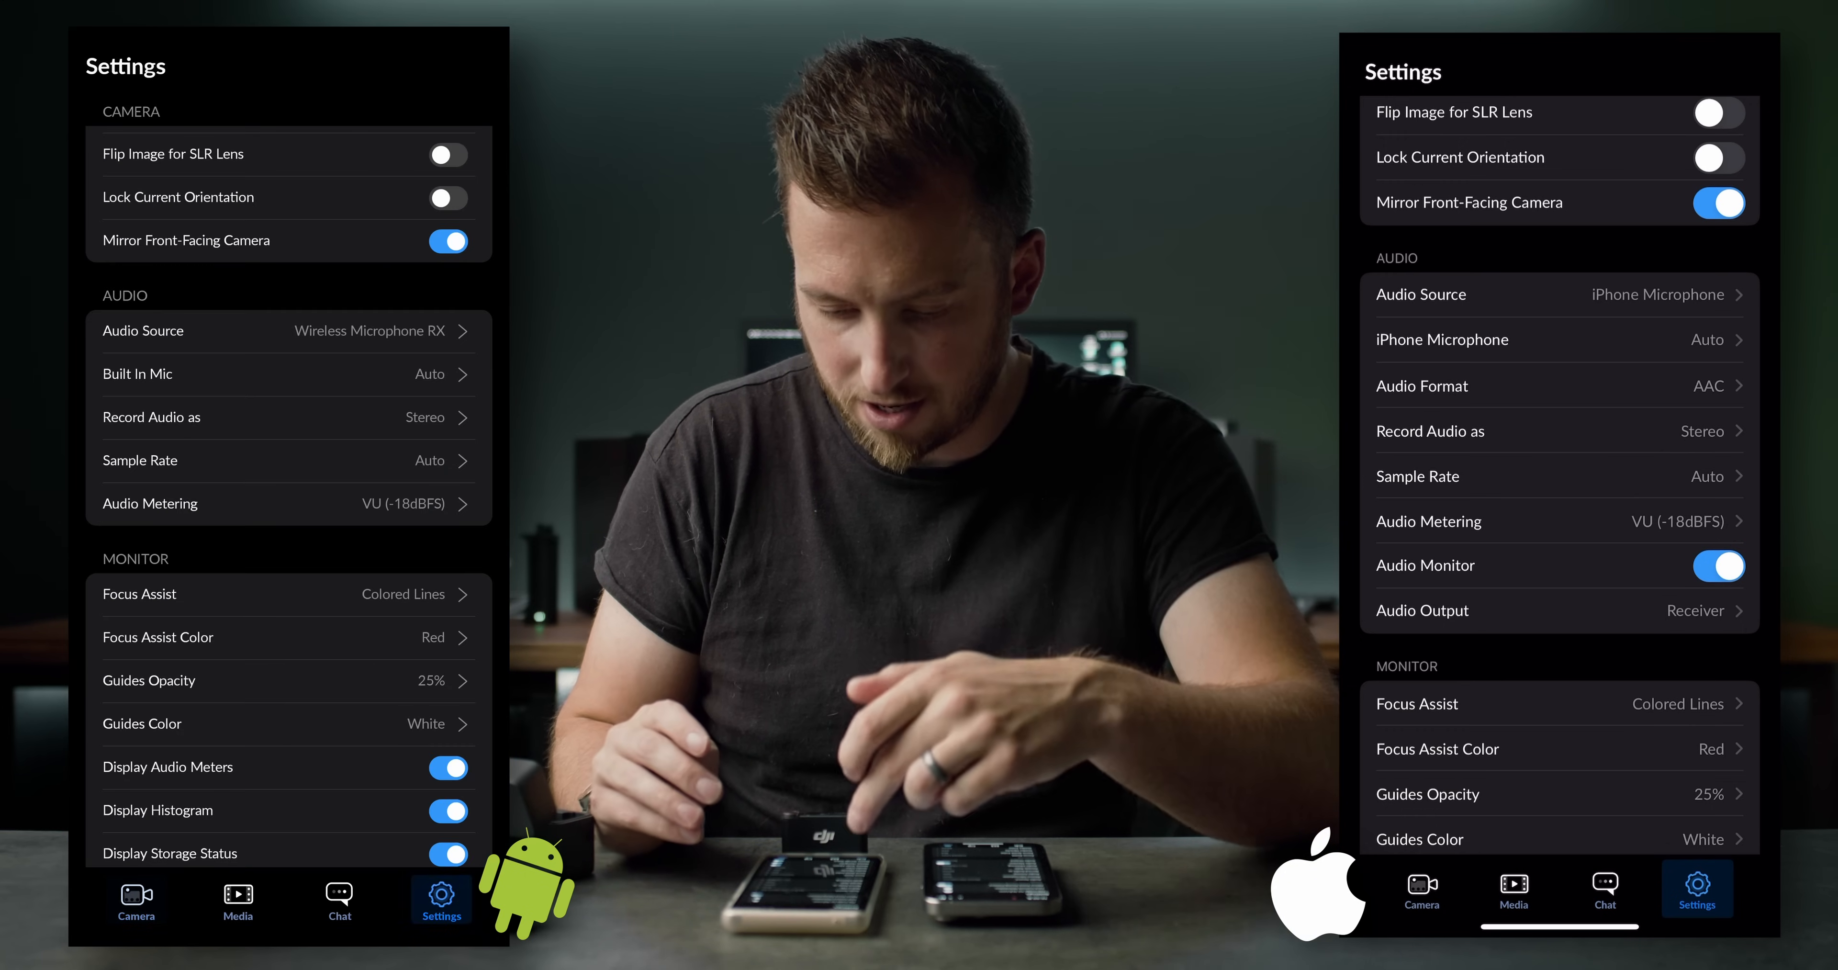
{"action": "scroll", "scroll_direction": "down", "scroll_amount": 3}
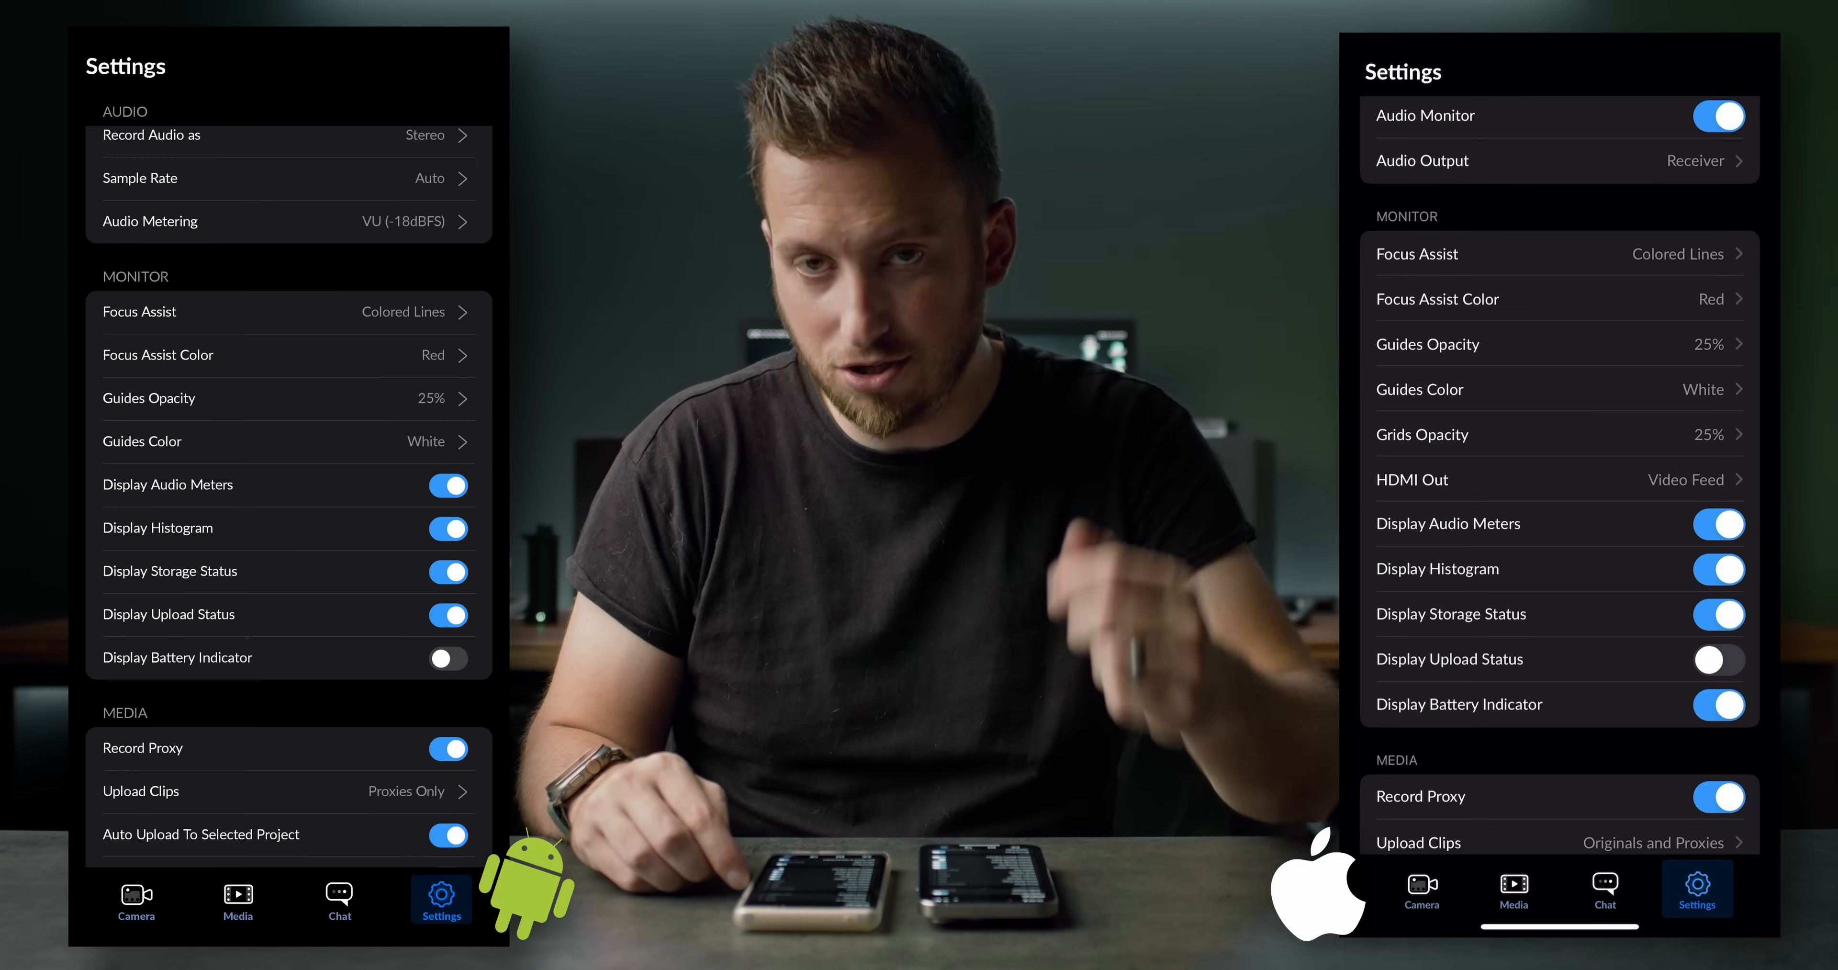
Scroll both settings lists through Monitor and Media down to the iPhone's LUT options.
{"action": "scroll", "scroll_direction": "down", "scroll_amount": 3}
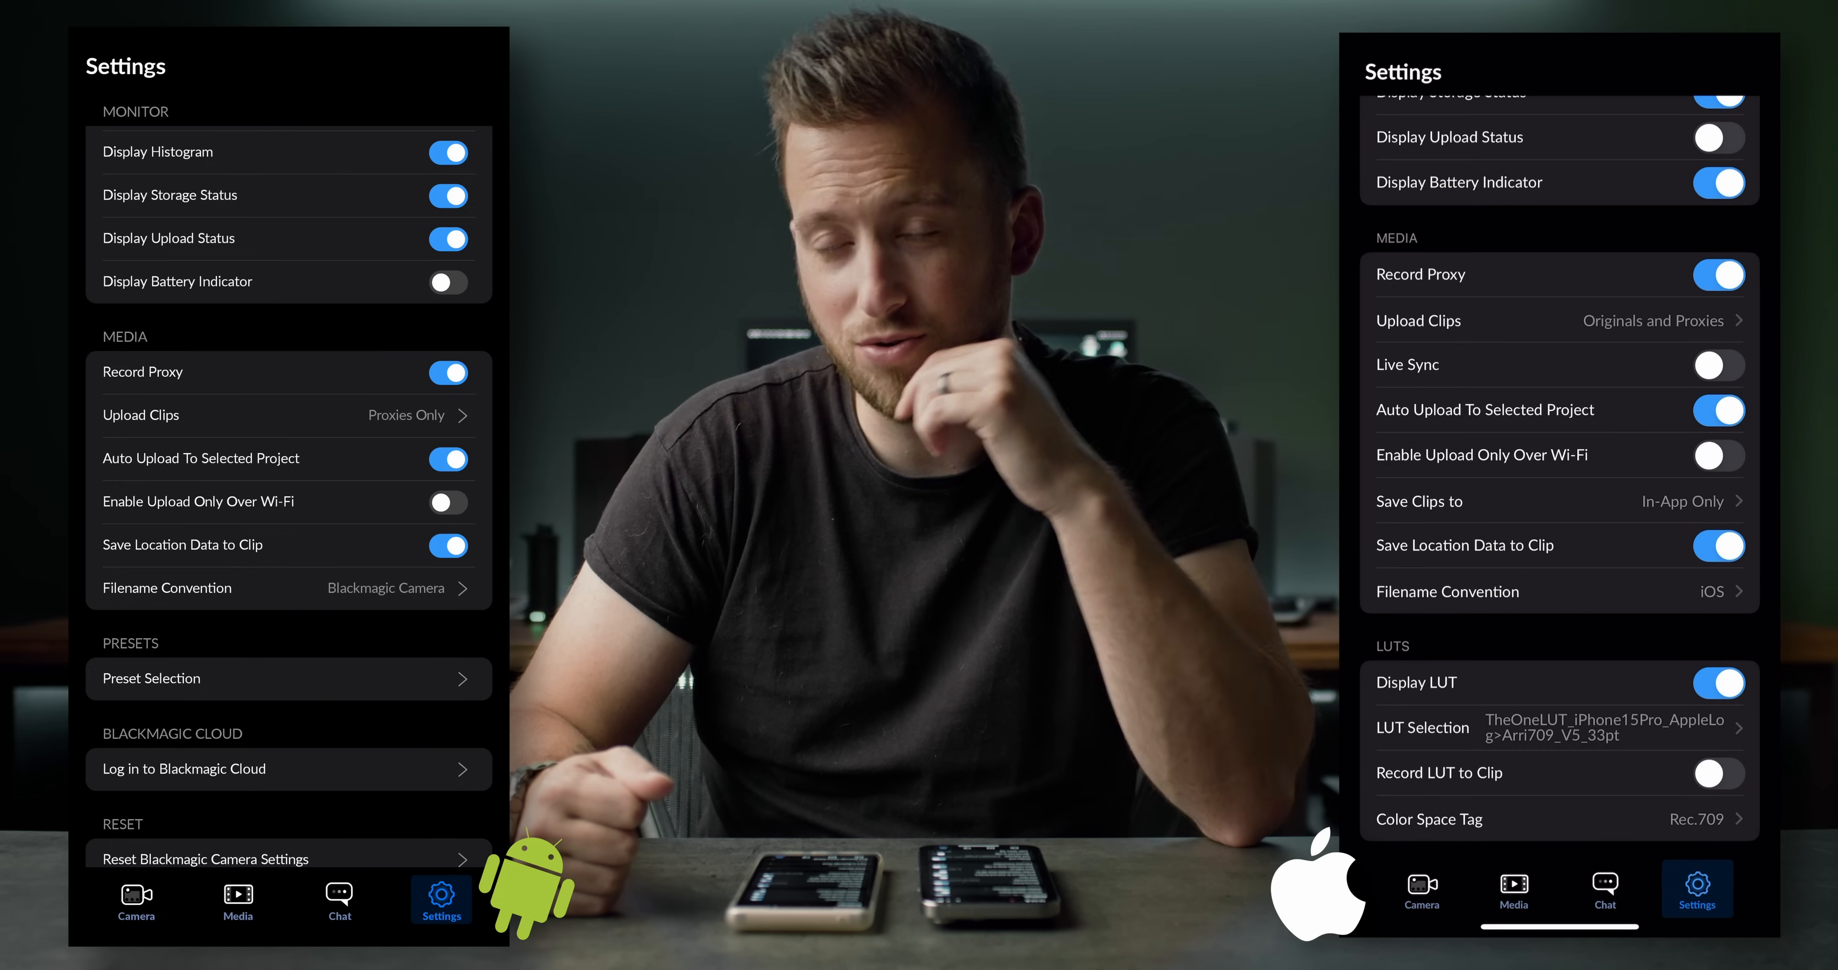
Glance at Android's camera screen, finish the settings lists, and end with both camera screens showing.
{"action": "left_click", "coordinate": [136, 903]}
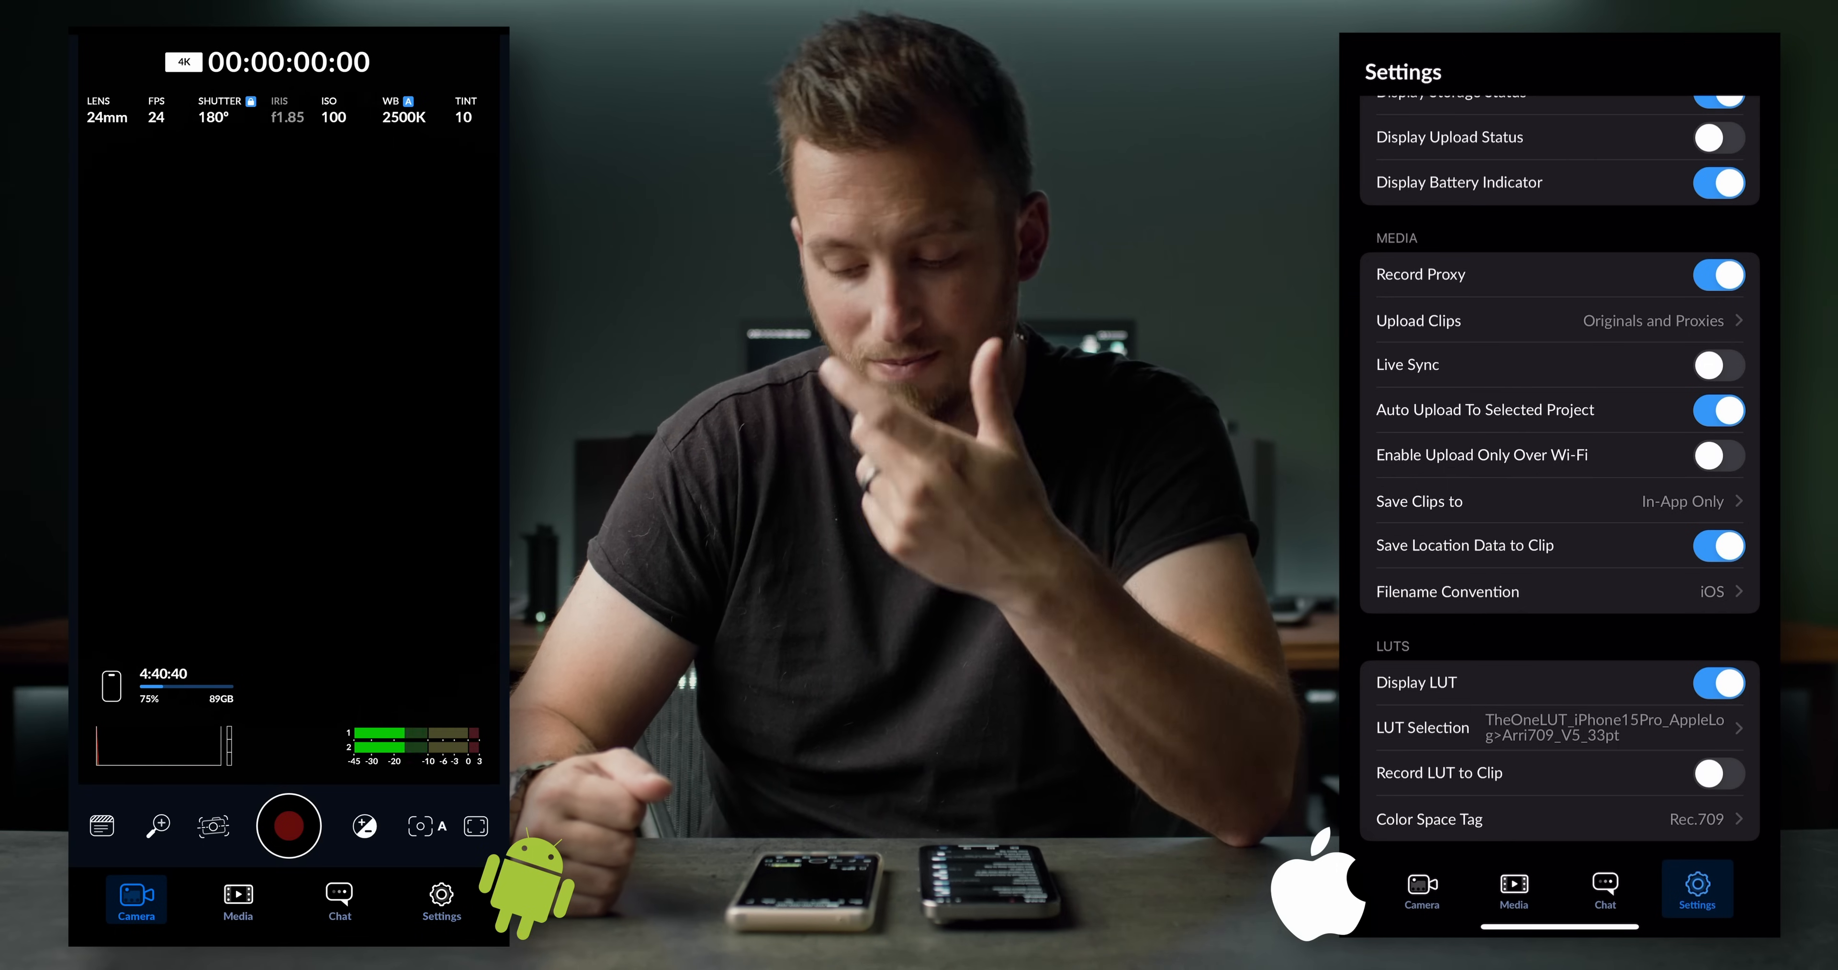
{"action": "left_click", "coordinate": [443, 901]}
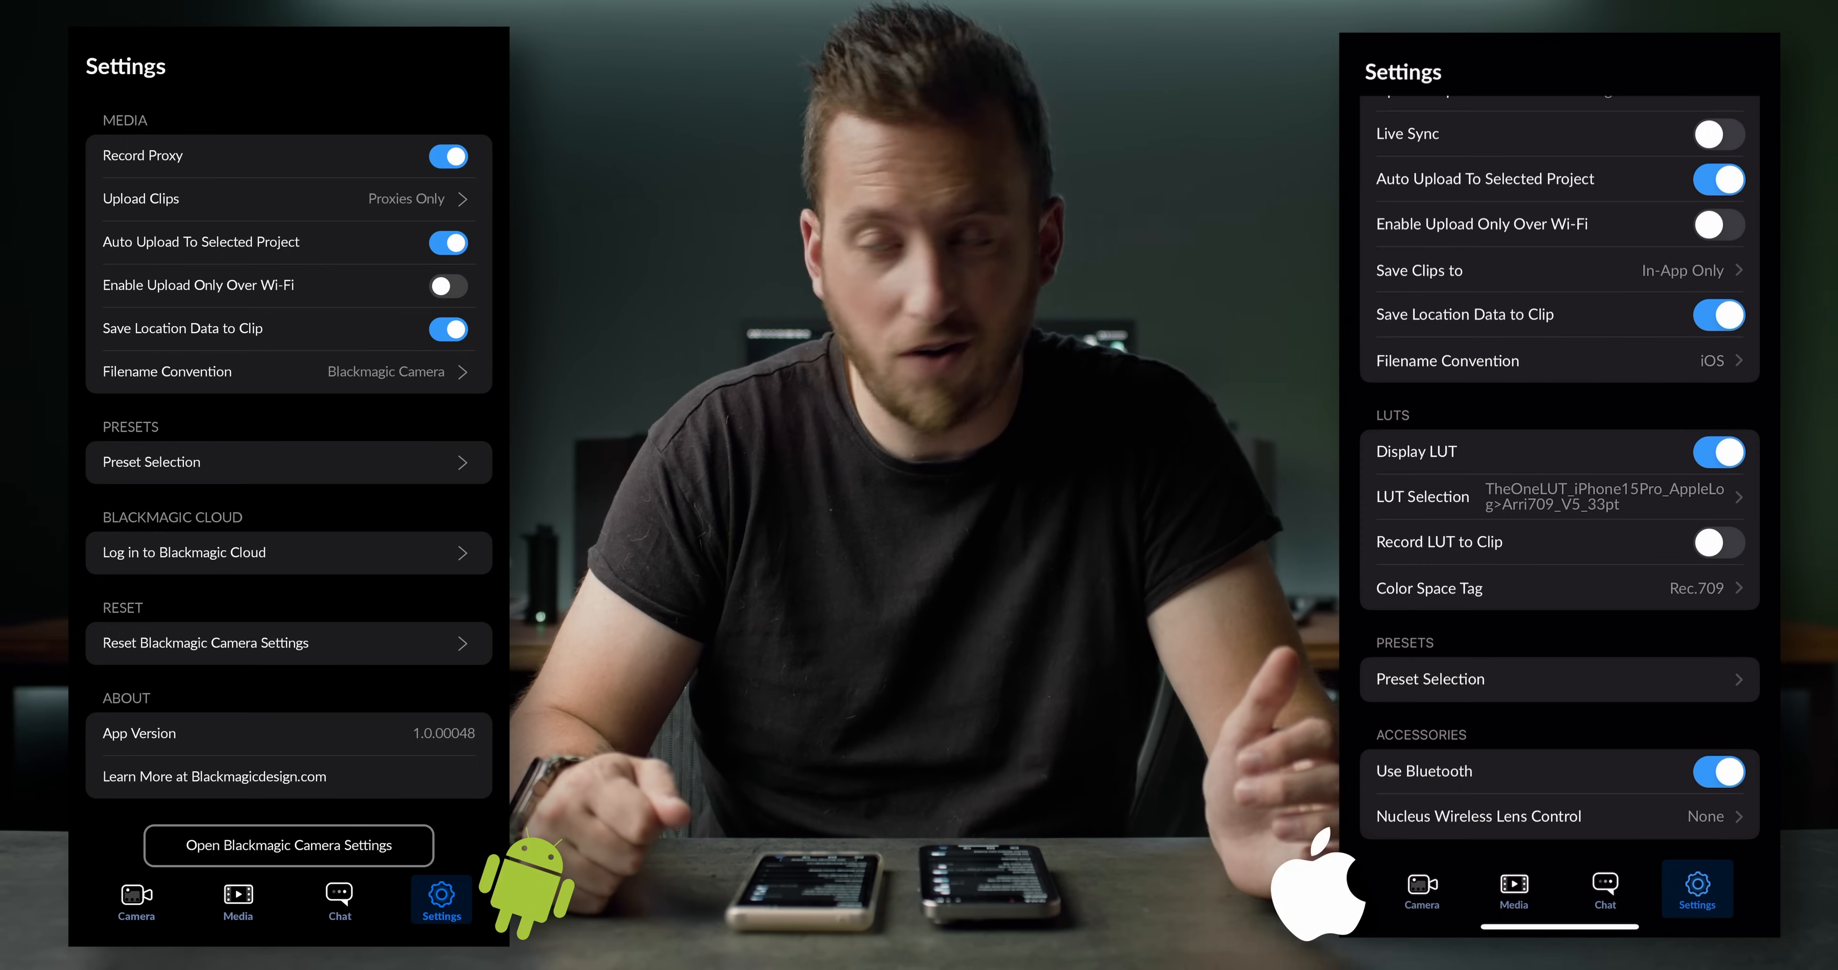
{"action": "left_click", "coordinate": [136, 893]}
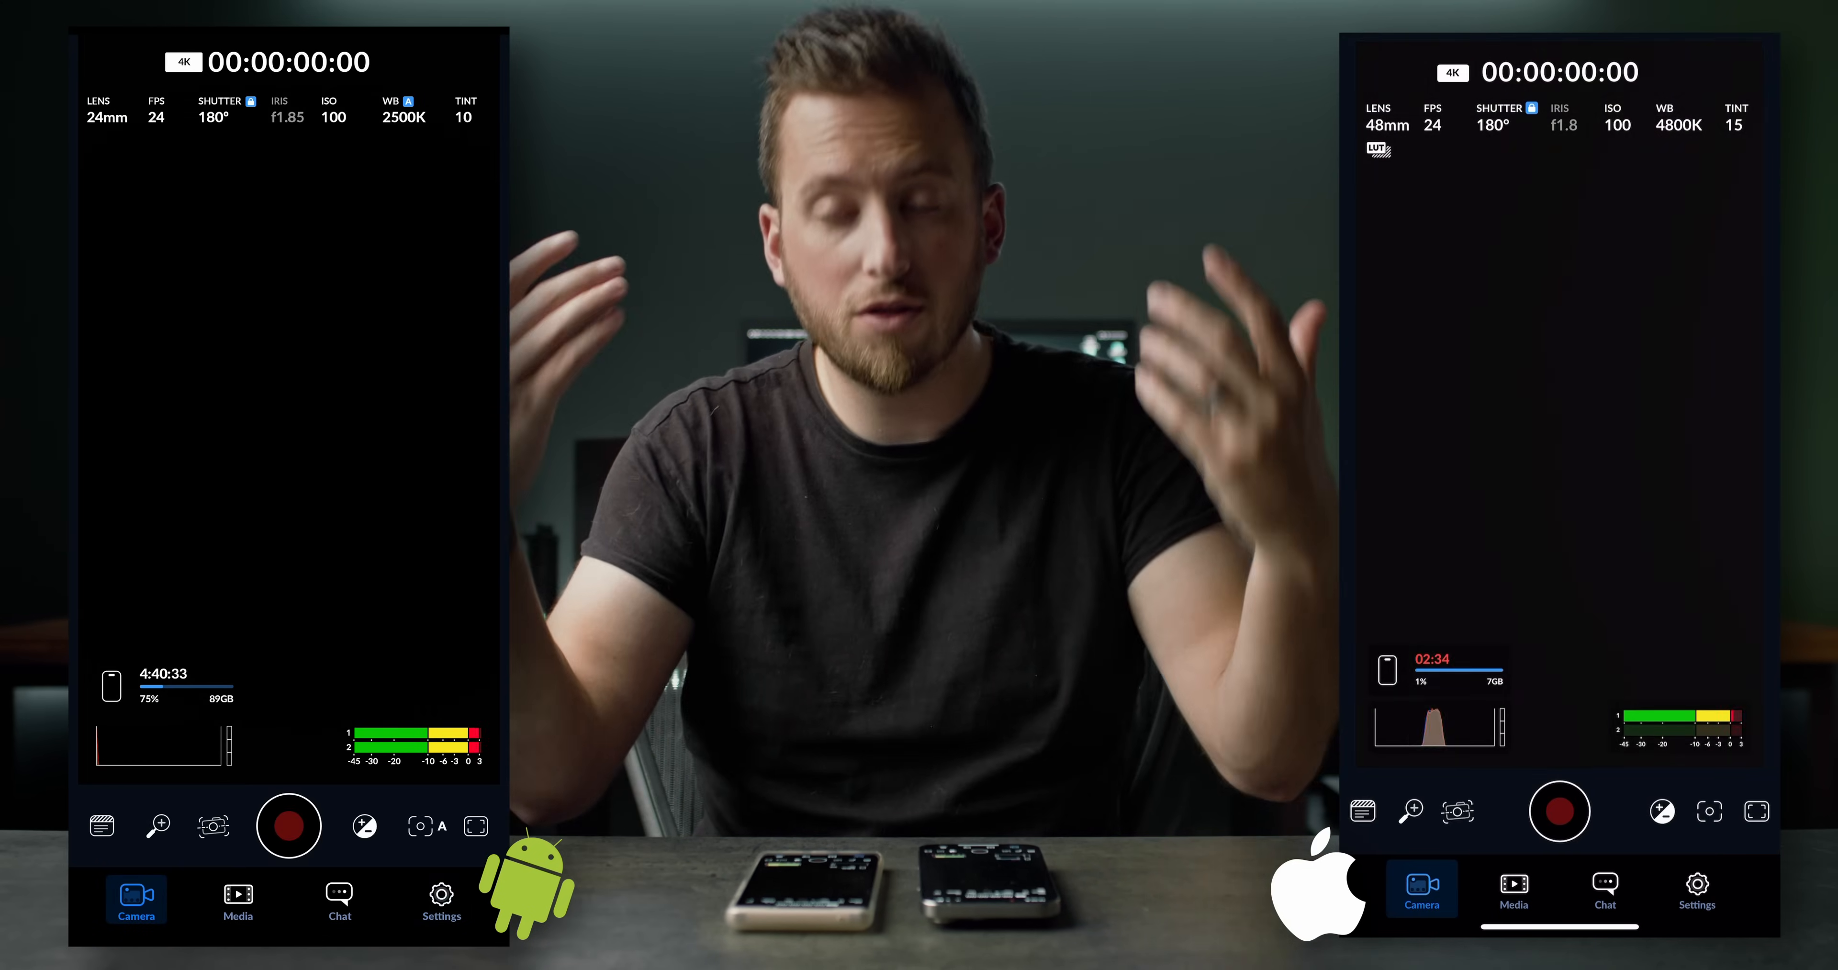